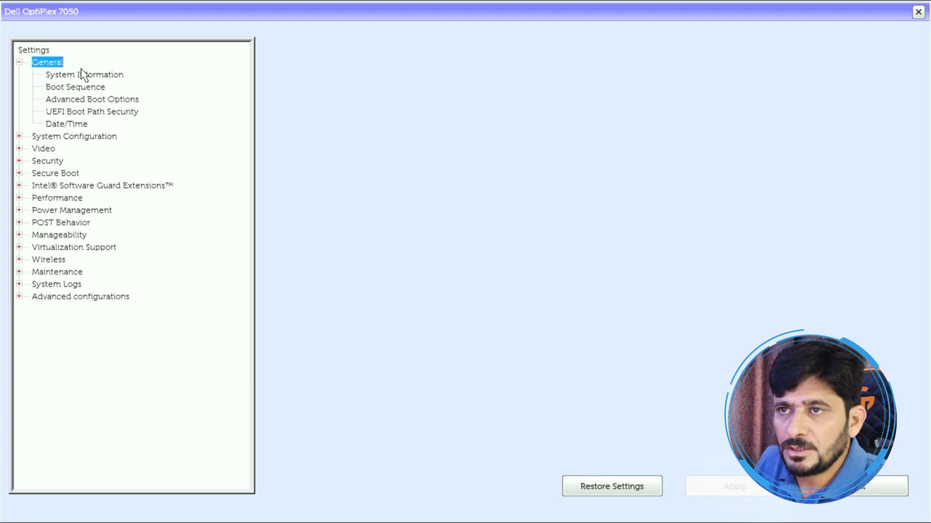
Review System Information, then view the Boot Sequence page with the UEFI boot order.
left_click(84, 74)
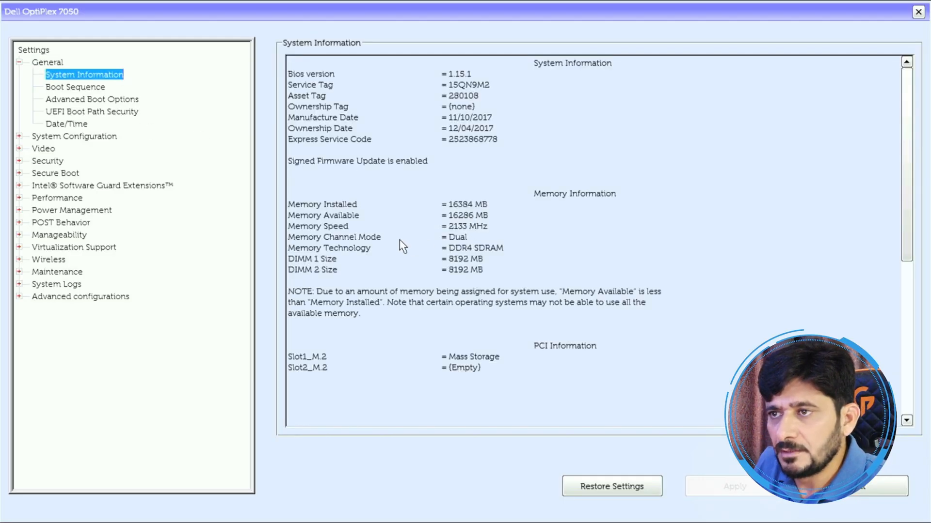
mouse_move(445, 336)
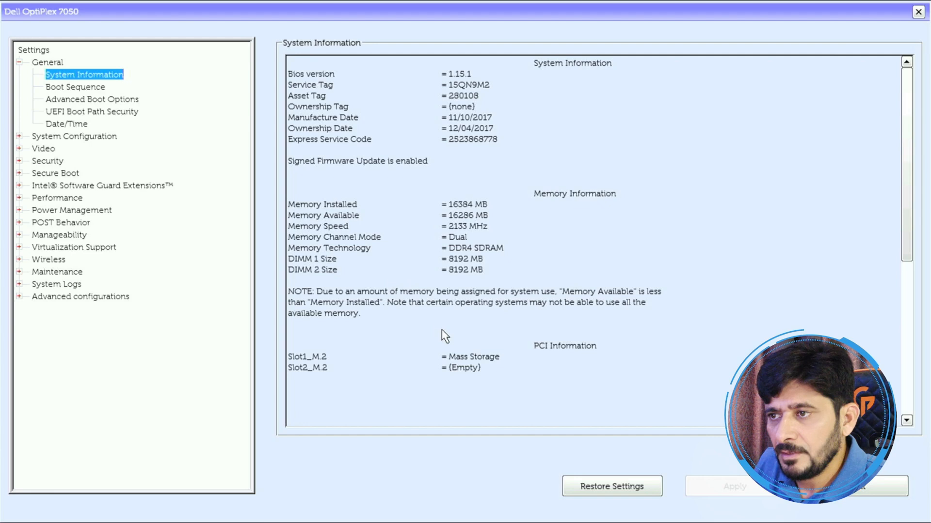
mouse_move(518, 338)
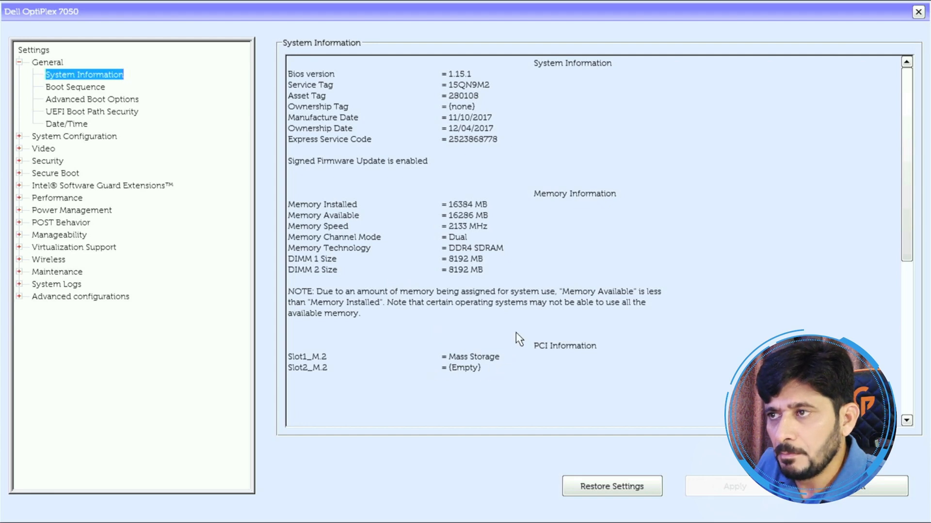
left_click(75, 86)
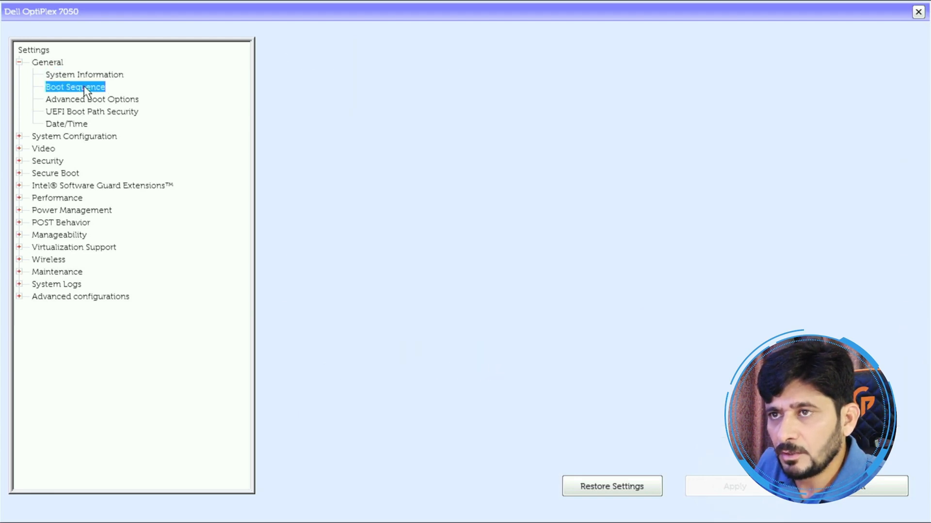
left_click(75, 87)
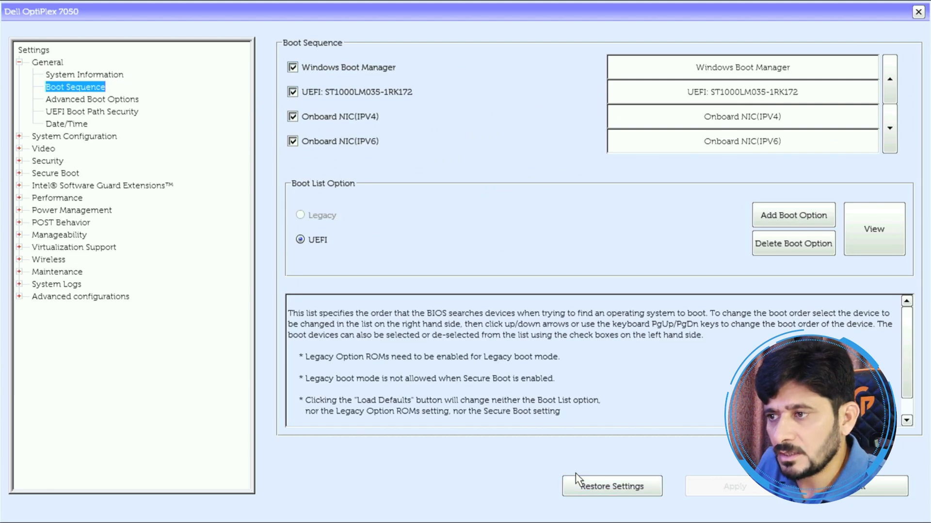
Restore BIOS Defaults and confirm the overwrite warning to reload factory settings.
left_click(611, 485)
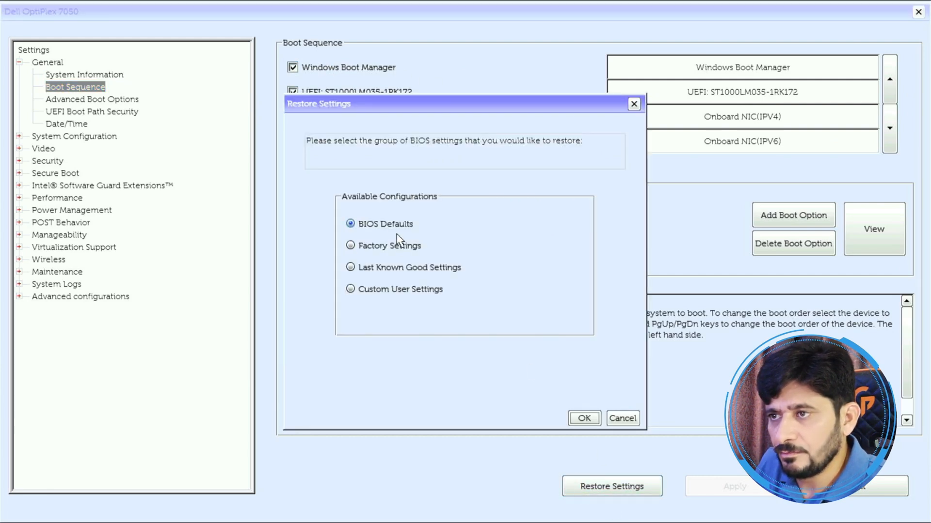
left_click(583, 418)
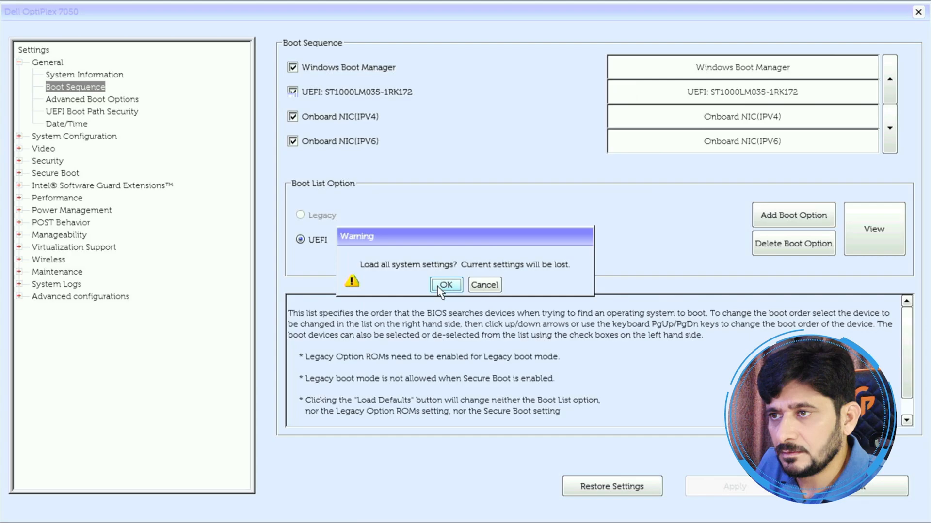
left_click(445, 285)
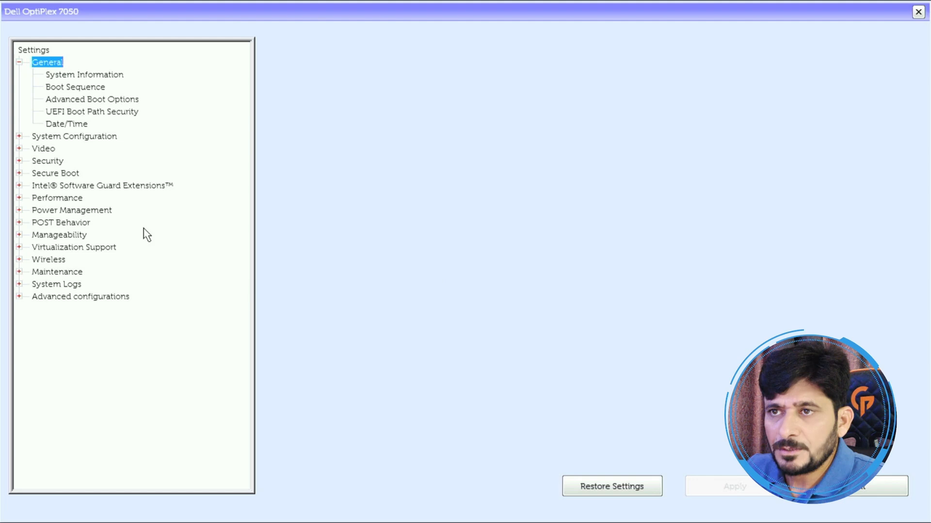
Review Date/Time, Integrated NIC, SATA Operation and Drives, then check Intel TurboBoost is enabled.
left_click(67, 123)
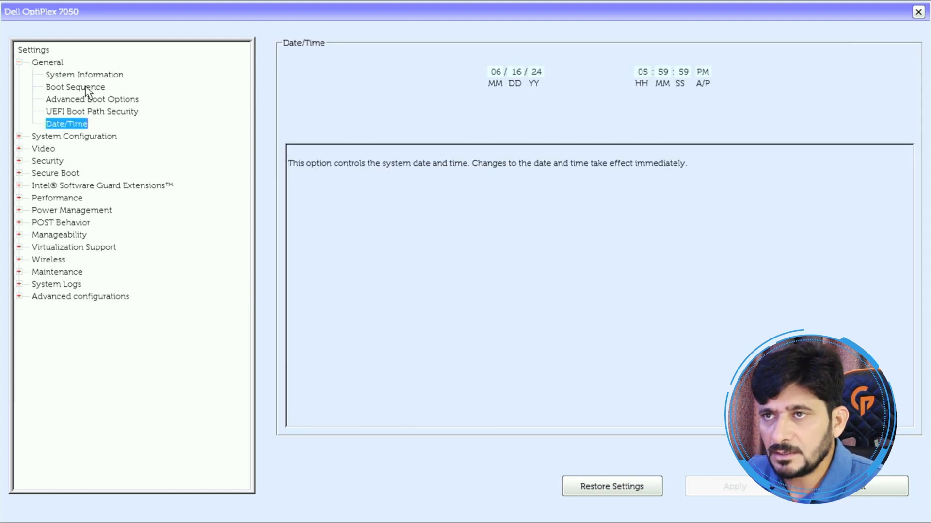
left_click(74, 136)
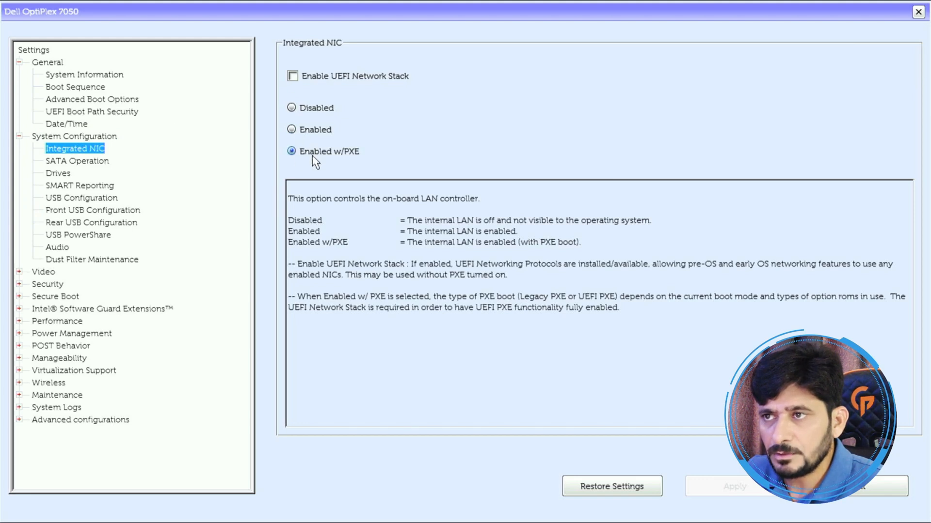
left_click(78, 161)
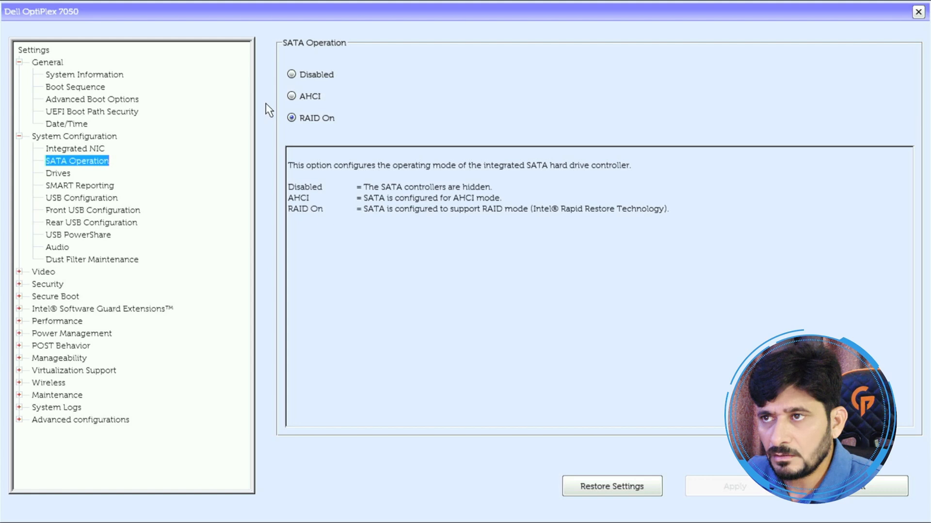
mouse_move(140, 179)
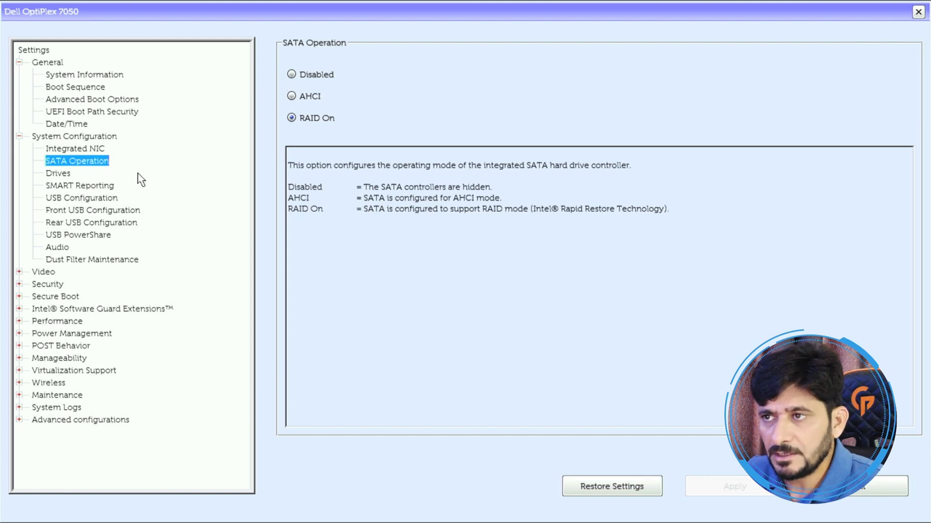
left_click(58, 172)
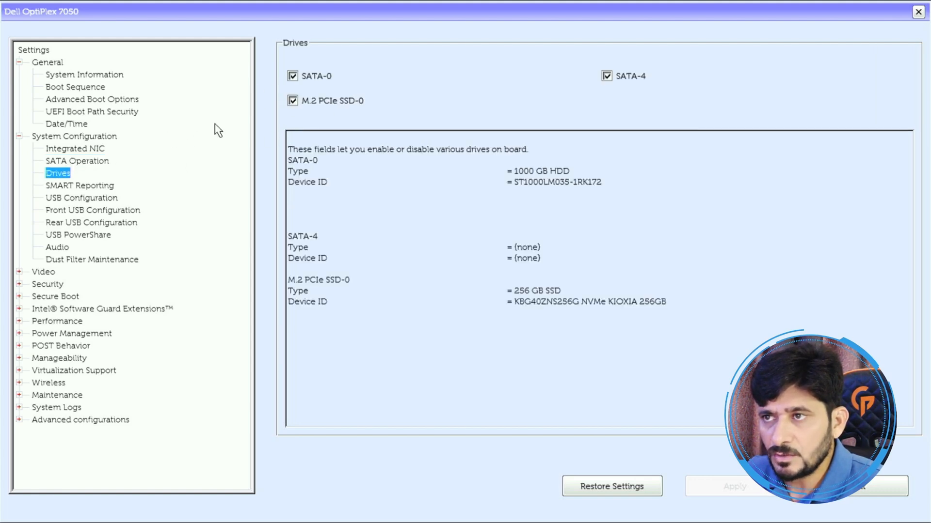
mouse_move(178, 185)
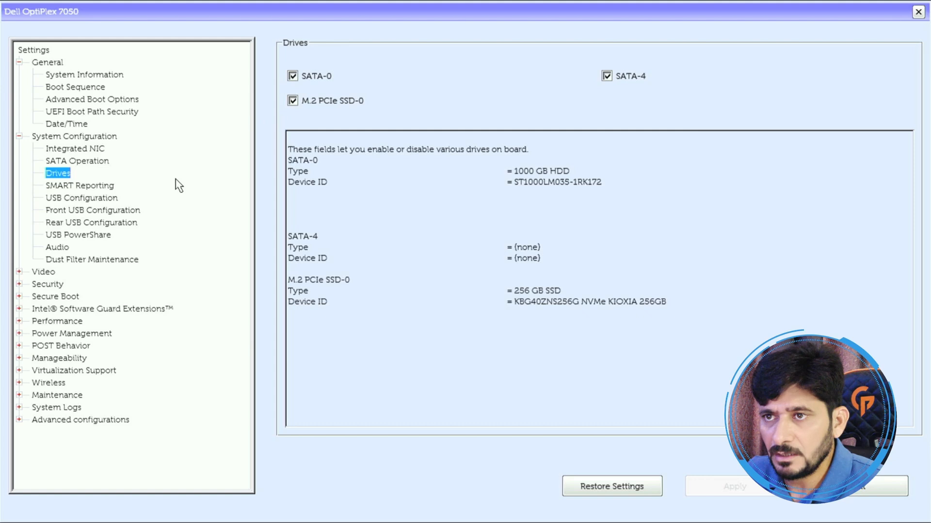
left_click(82, 198)
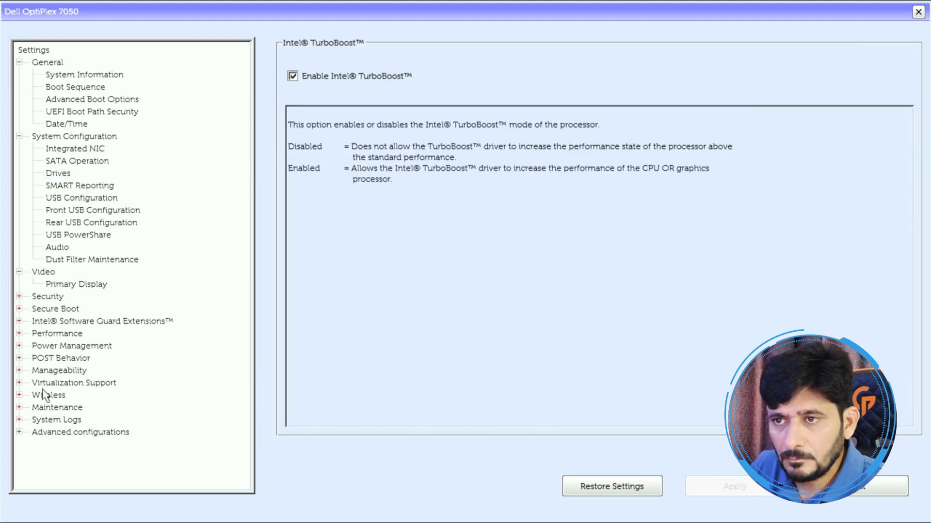
Verify Virtualization and VT for Direct I/O are enabled, then return to the Integrated NIC page.
left_click(73, 383)
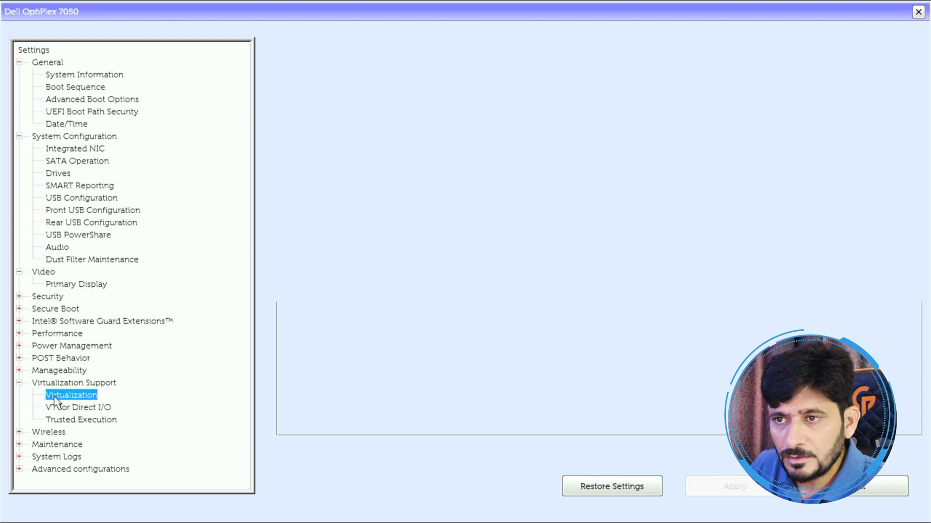
left_click(71, 394)
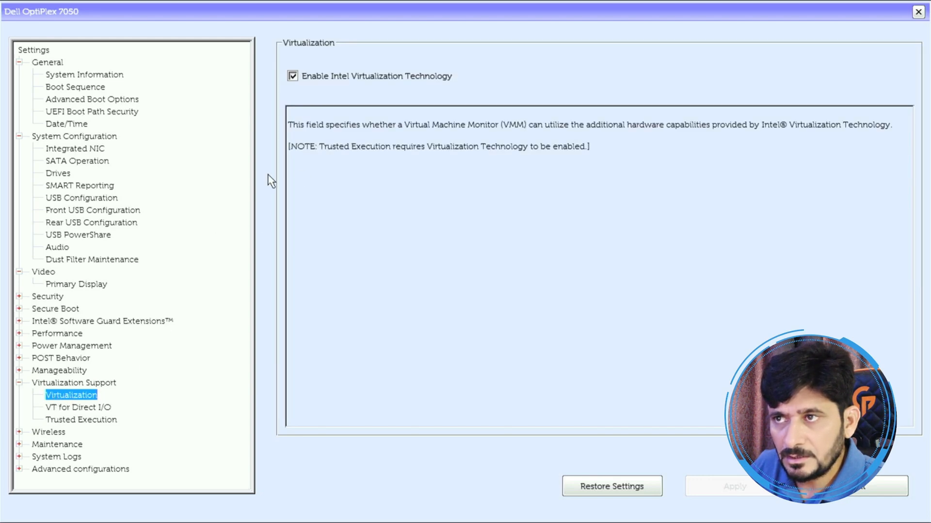
mouse_move(131, 383)
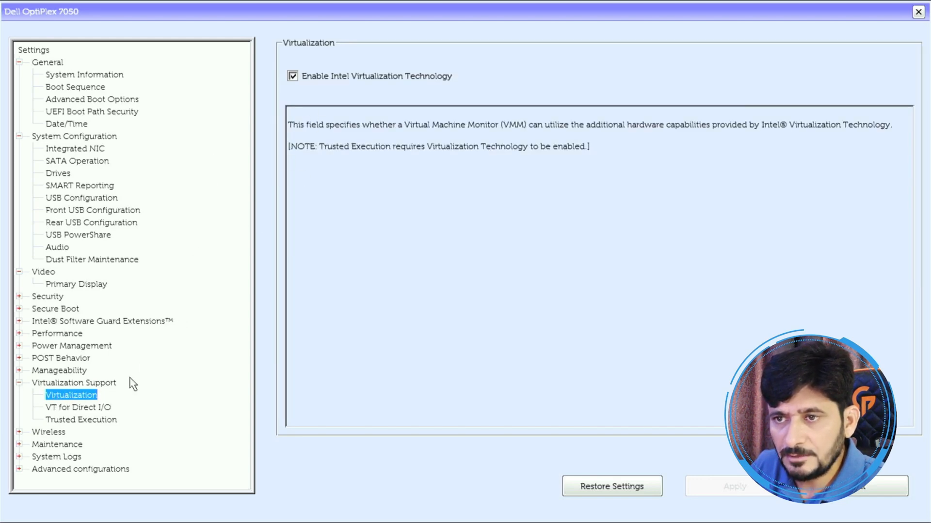
left_click(77, 407)
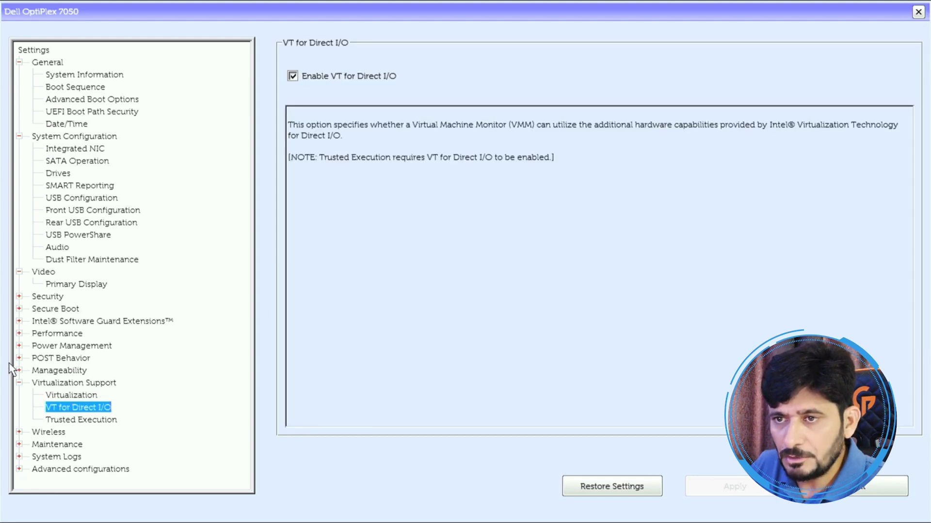
left_click(20, 383)
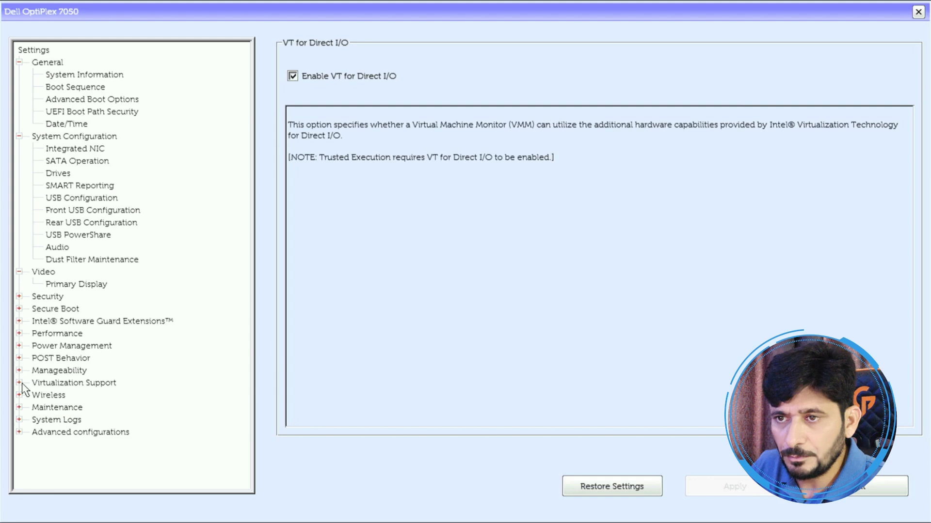
left_click(75, 148)
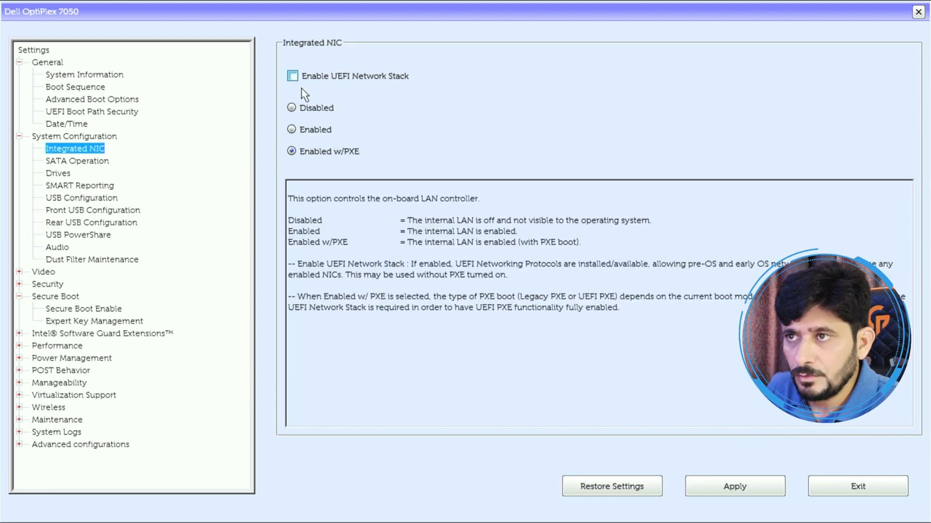
Enable the UEFI Network Stack on the Integrated NIC, apply the change and exit BIOS setup.
left_click(291, 75)
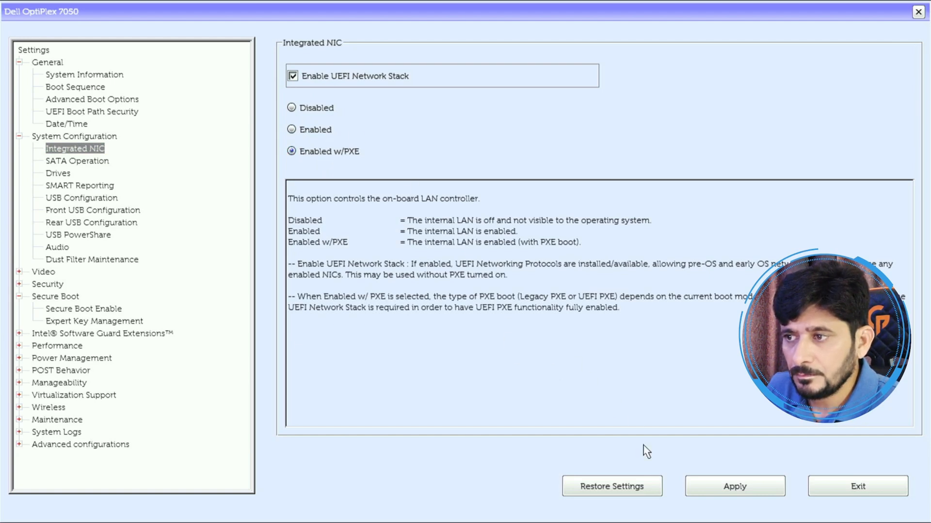
left_click(734, 485)
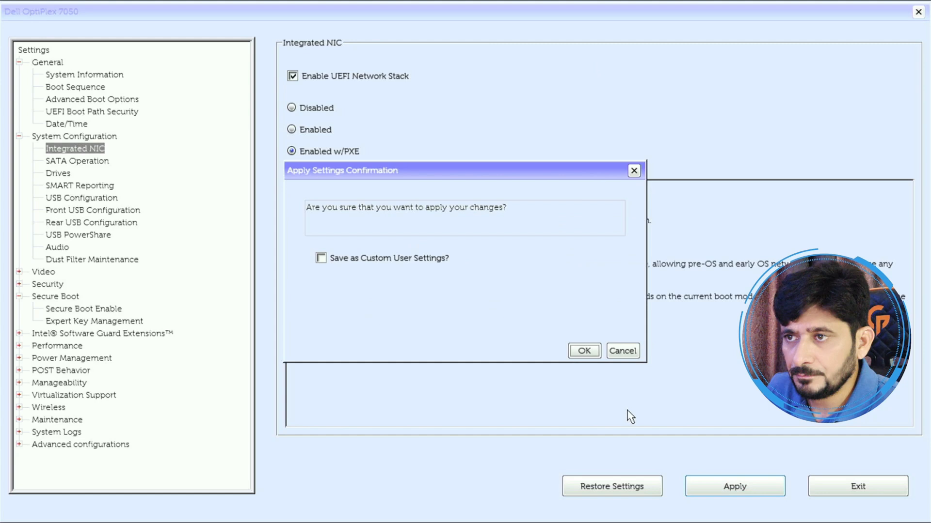
left_click(583, 351)
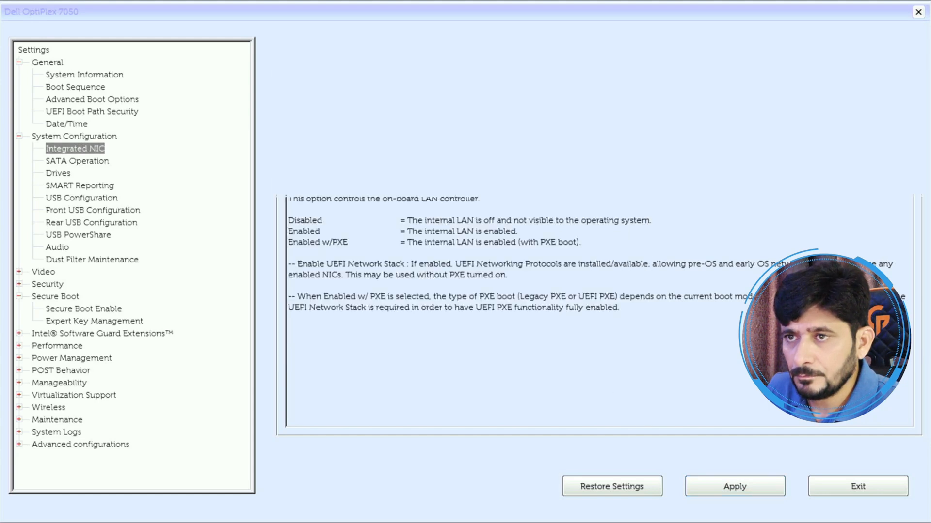
left_click(81, 444)
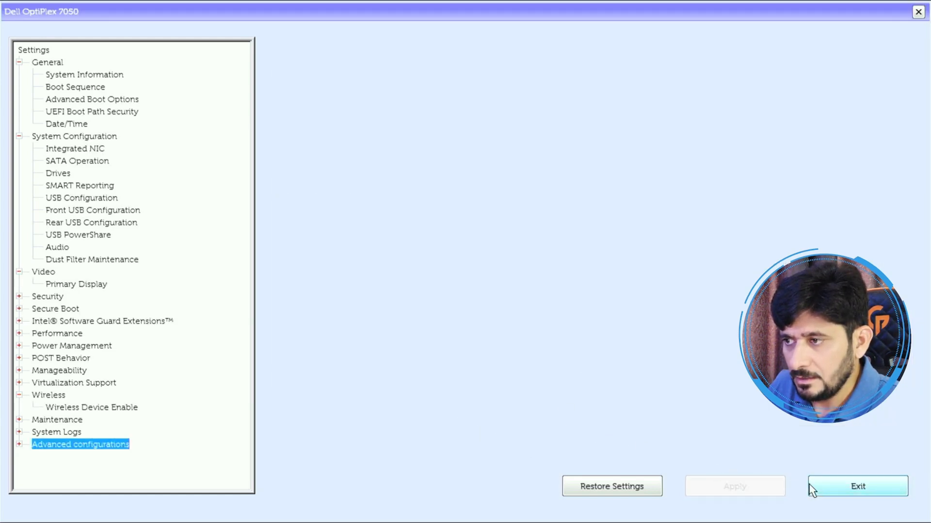
left_click(857, 486)
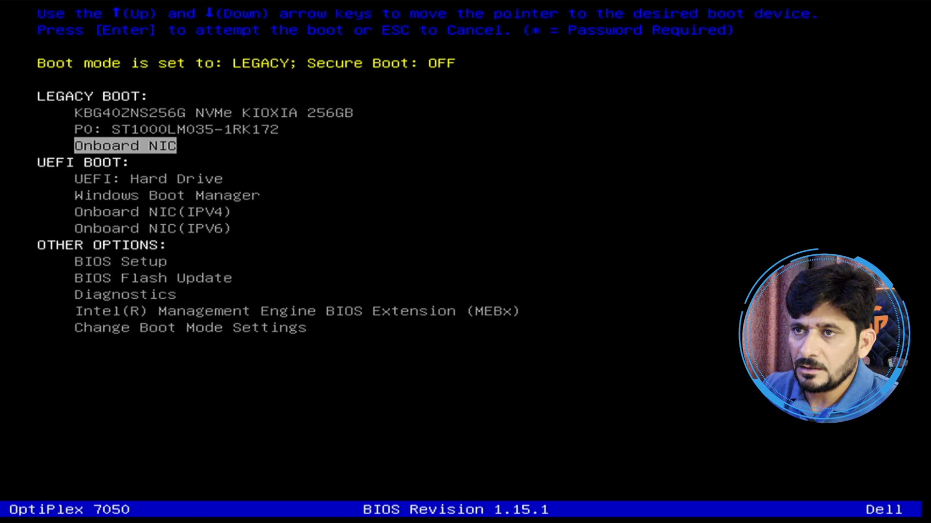
Select Onboard NIC in the one-time boot menu to network-boot the Proxmox VE installer.
key("Up")
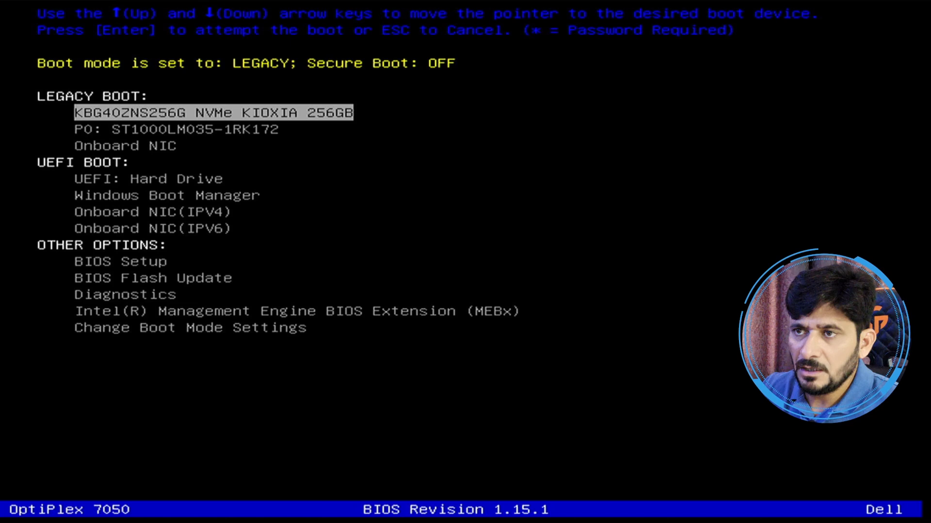
key("Down")
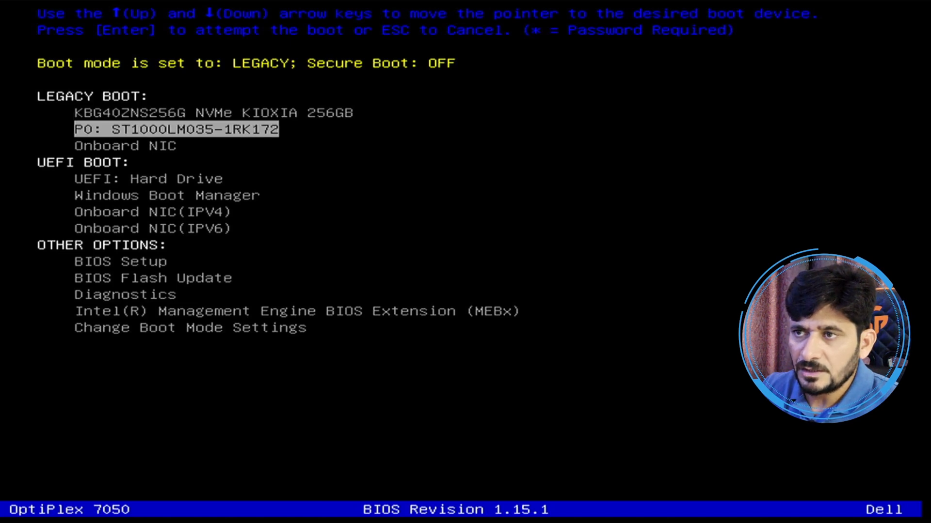
key("Down")
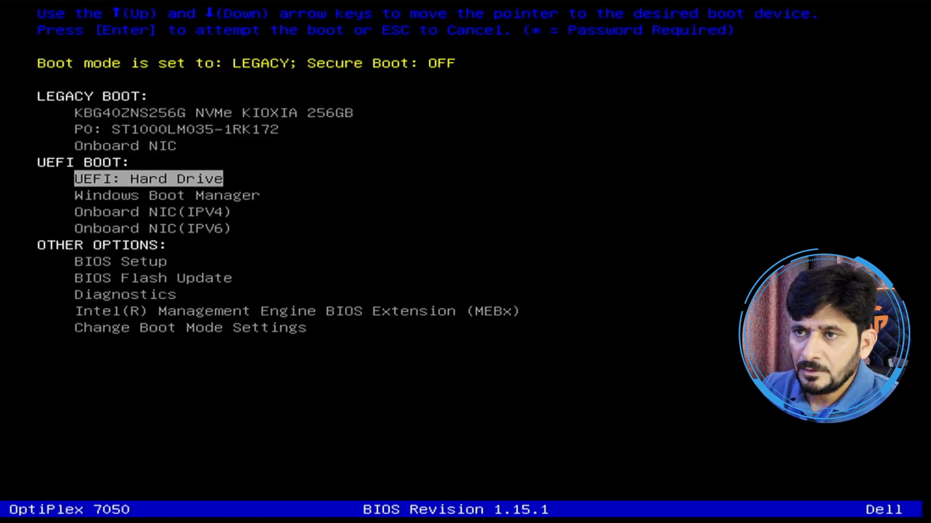
key("Down")
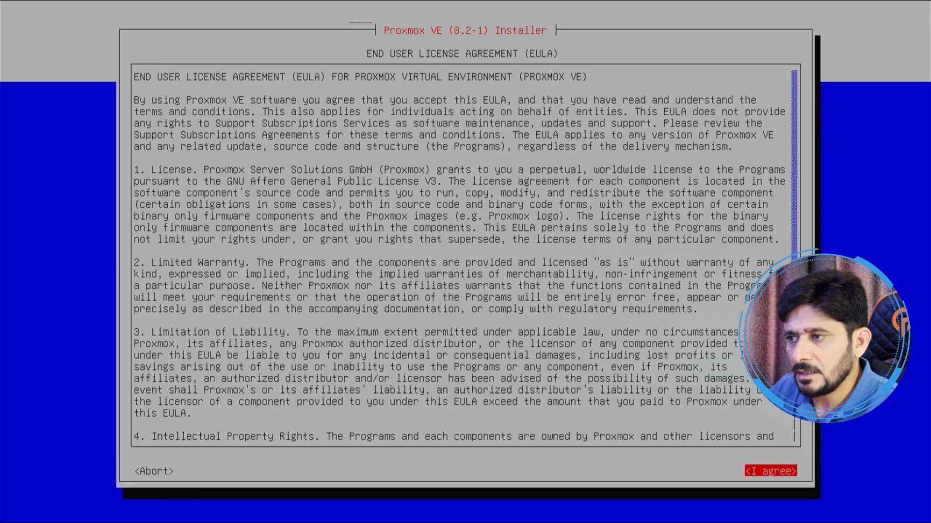
Accept the Proxmox VE EULA, reaching the target harddisk page with the KIOXIA NVMe drive.
left_click(771, 471)
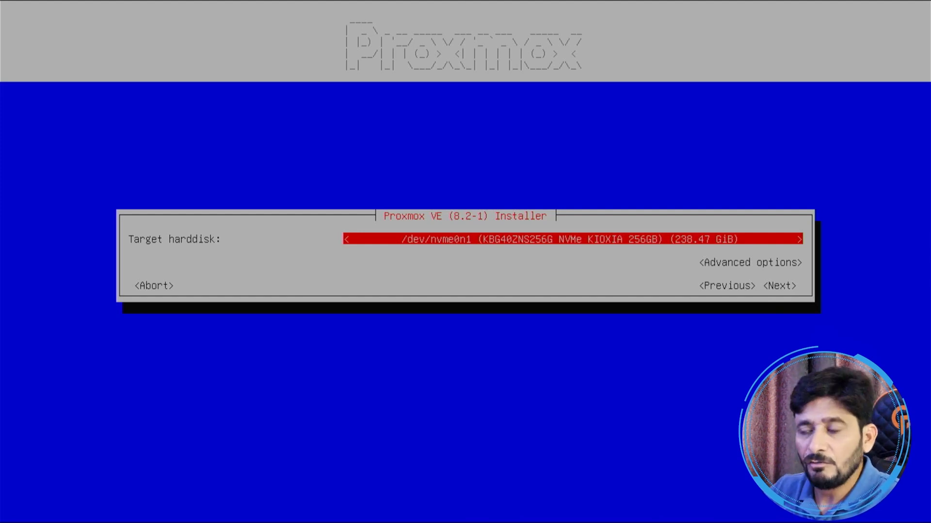
Keep /dev/nvme0n1 as the install target and continue to the location settings.
left_click(570, 239)
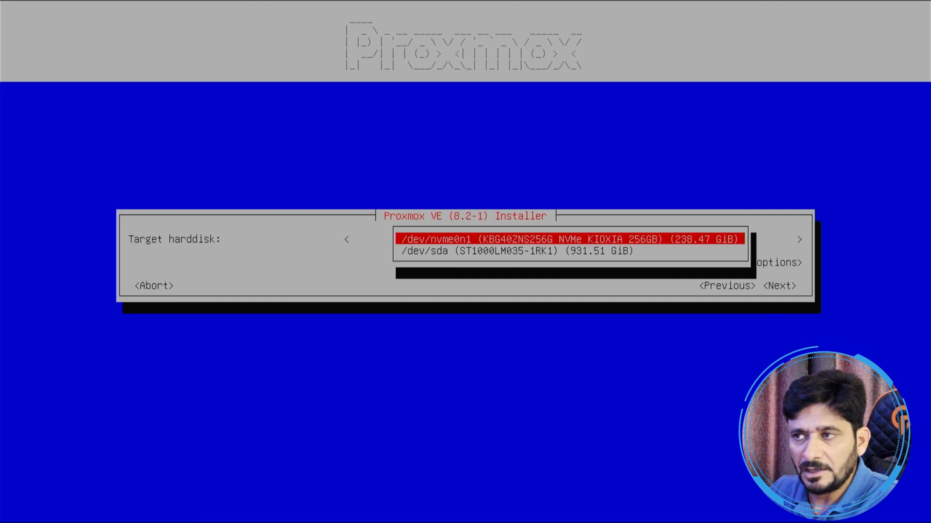
left_click(570, 238)
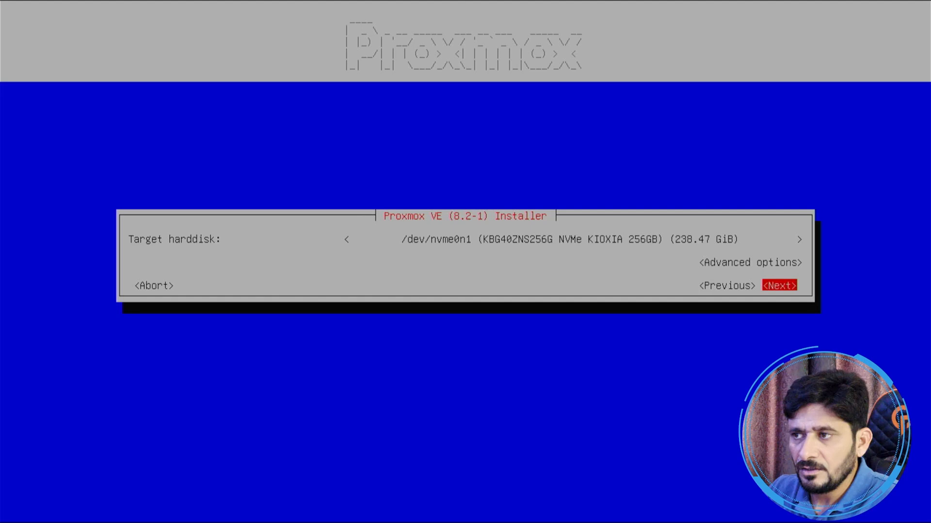
left_click(780, 285)
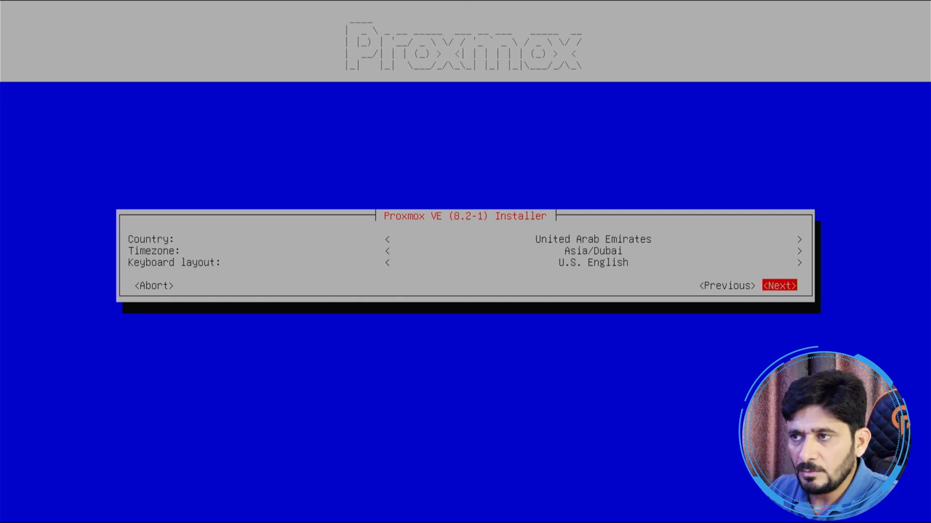
Accept Asia/Dubai timezone and U.S. English keyboard, enter the root password and email, and continue.
left_click(779, 285)
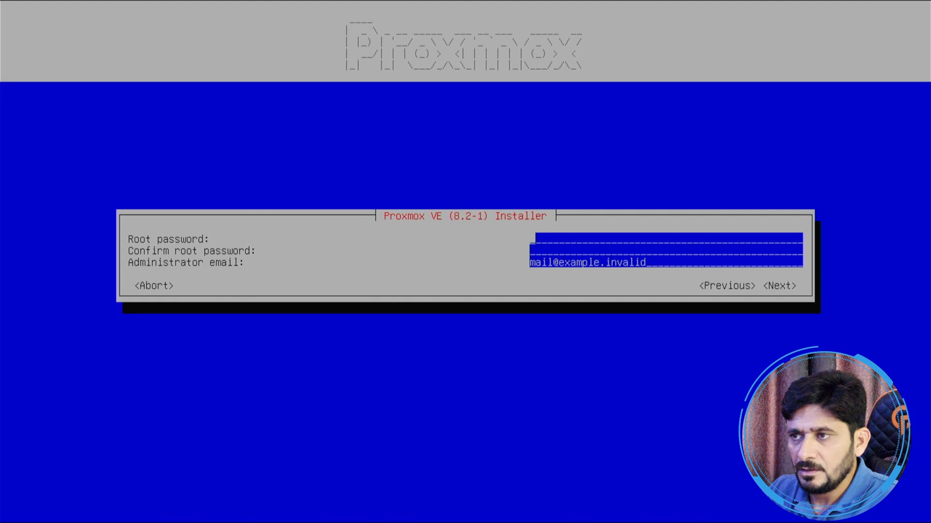
type("*****")
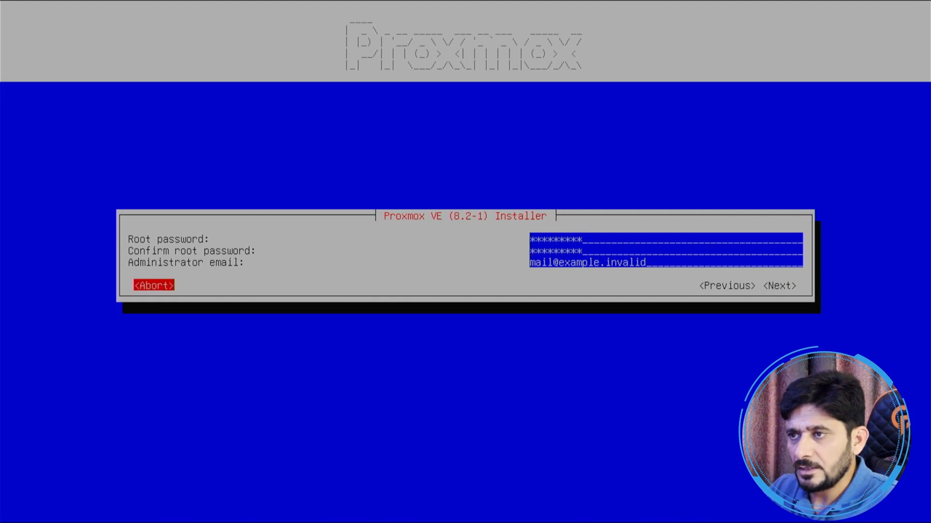
left_click(778, 285)
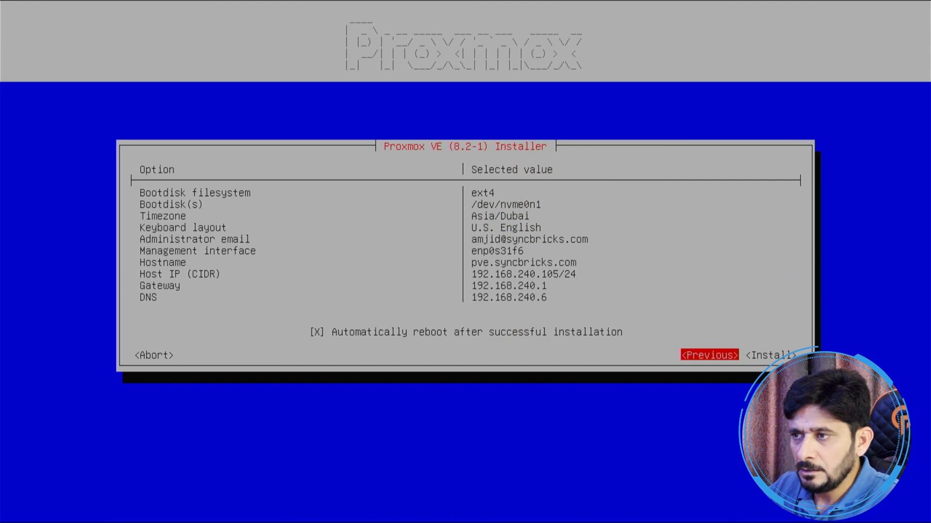
Start the installation from the summary and let the machine reboot to the GRUB menu.
left_click(770, 355)
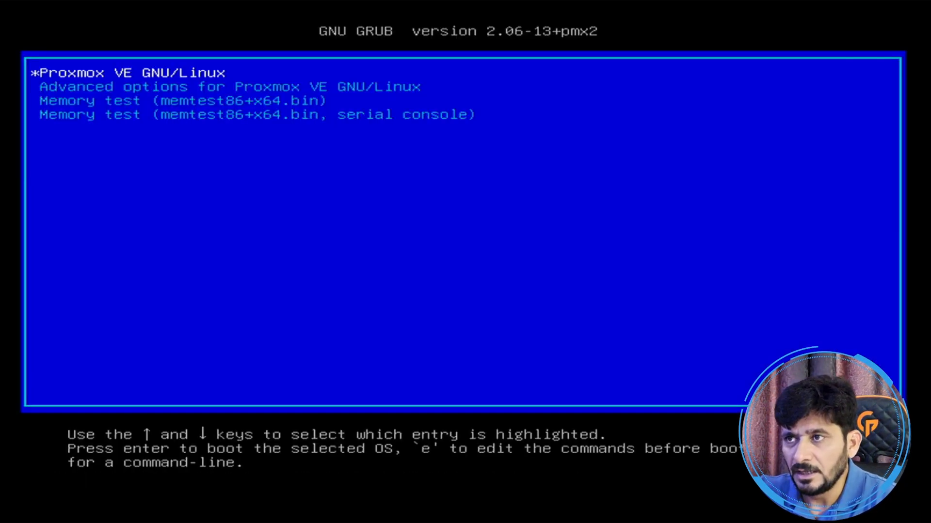
Boot the Proxmox VE GRUB entry and sign in as root at the console login prompt.
key("Return")
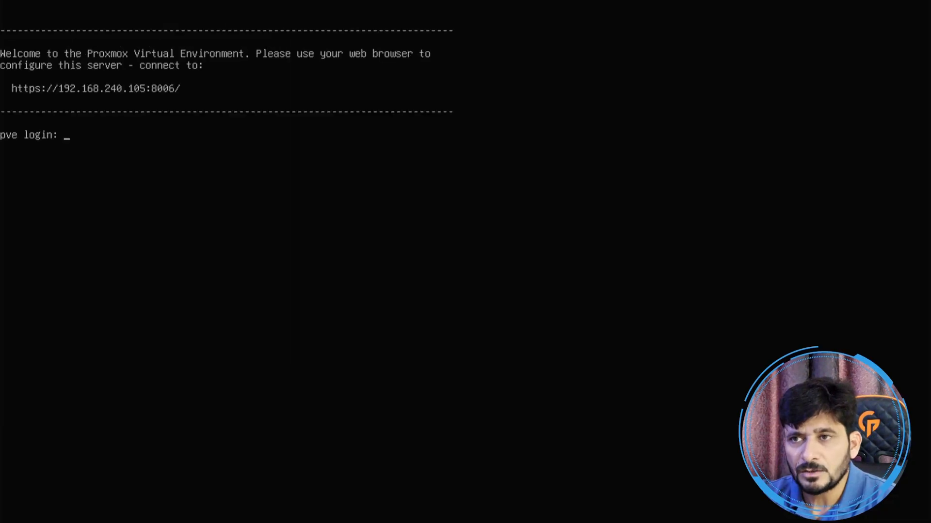
type("root")
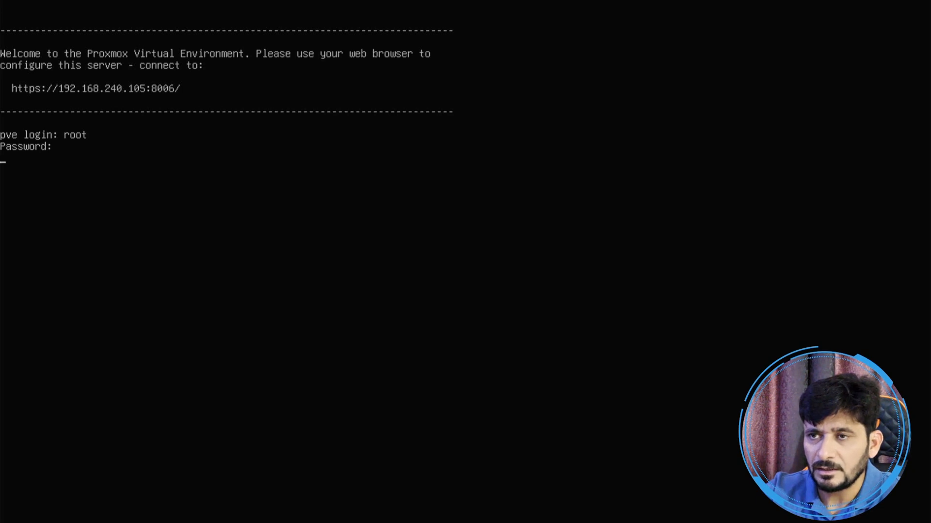
key("Enter")
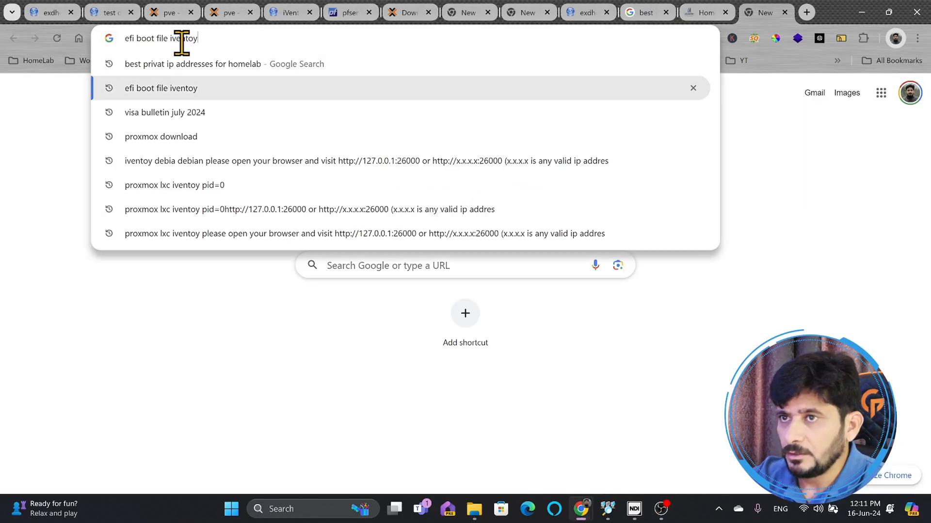
Log into the Proxmox VE web interface at 192.168.240.105:8006 as root.
type("192.168.240.2:8006")
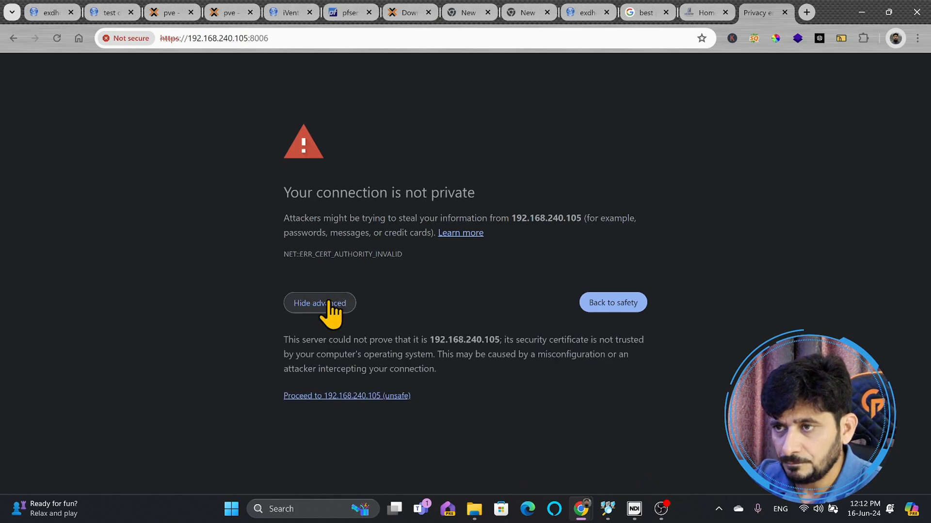
type("ro")
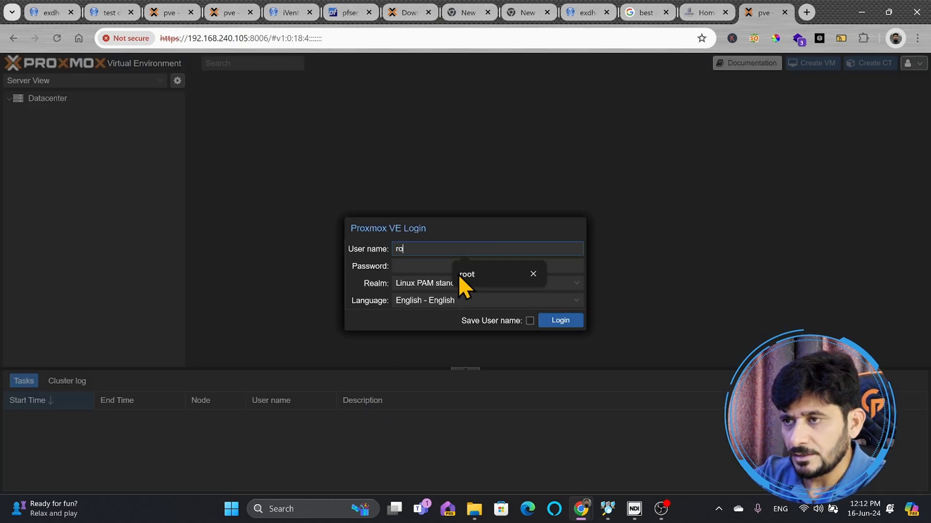
left_click(560, 321)
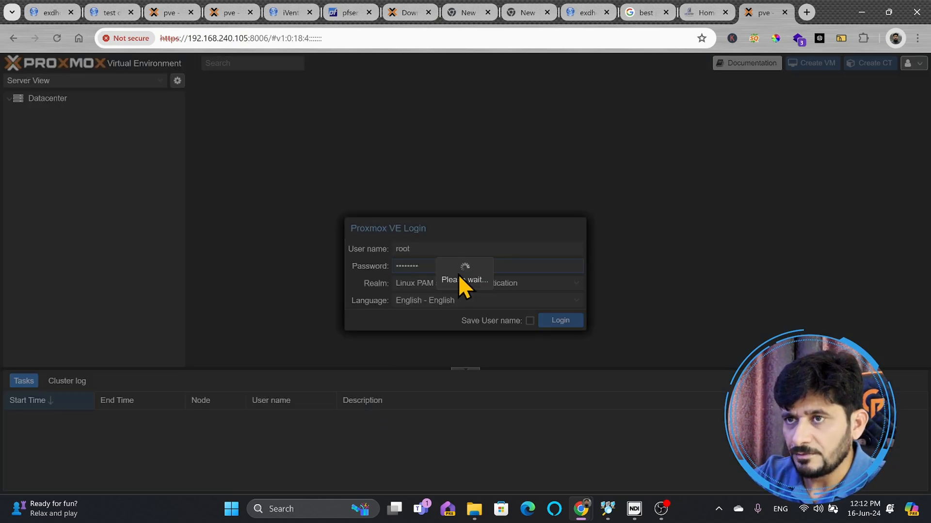
left_click(558, 320)
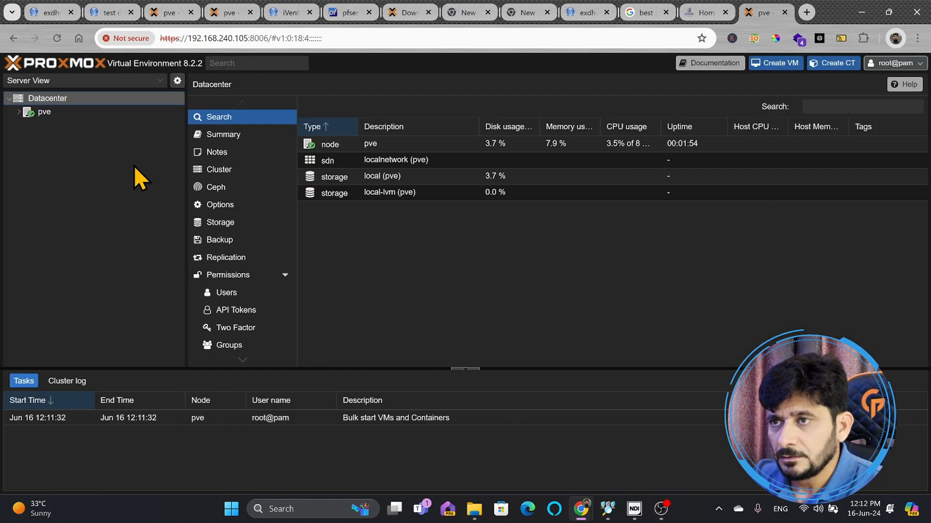
mouse_move(75, 145)
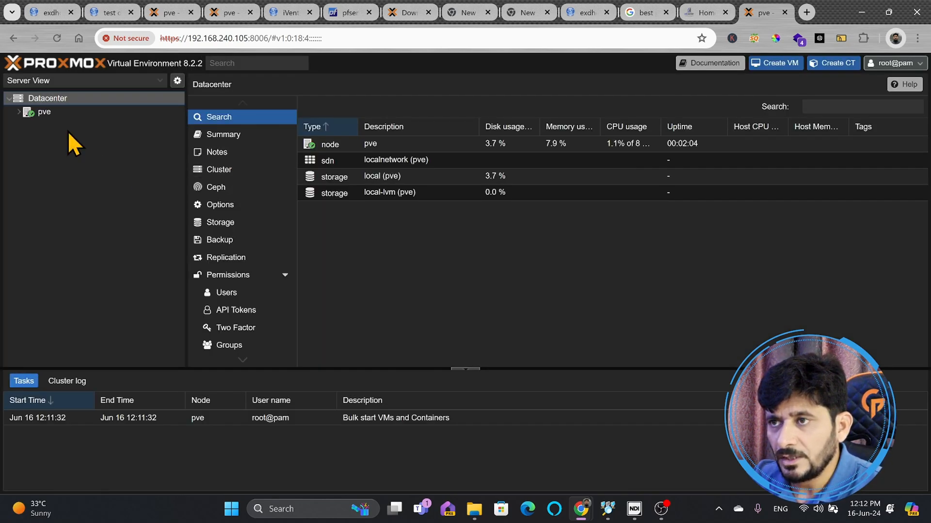
View the local-lvm storage summary (151.64 GB), then the pve node's resource overview.
left_click(19, 112)
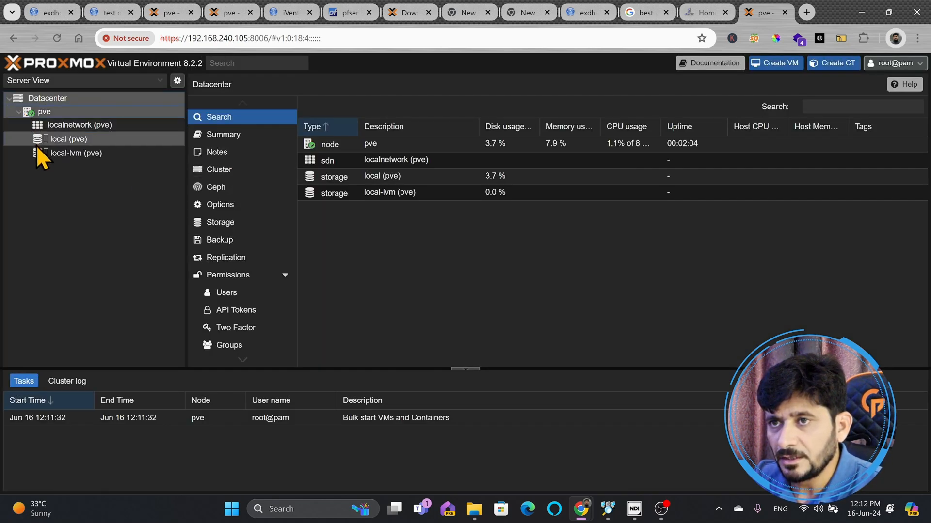
left_click(76, 153)
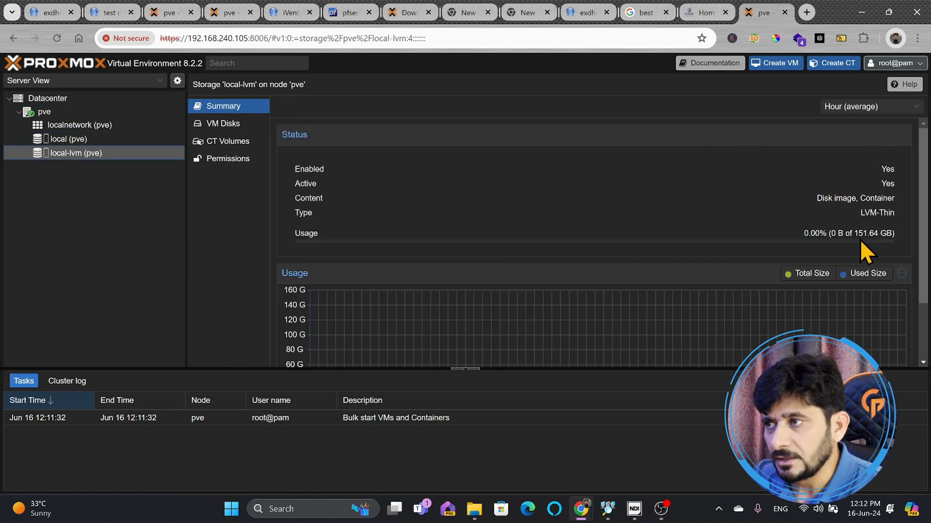
mouse_move(536, 241)
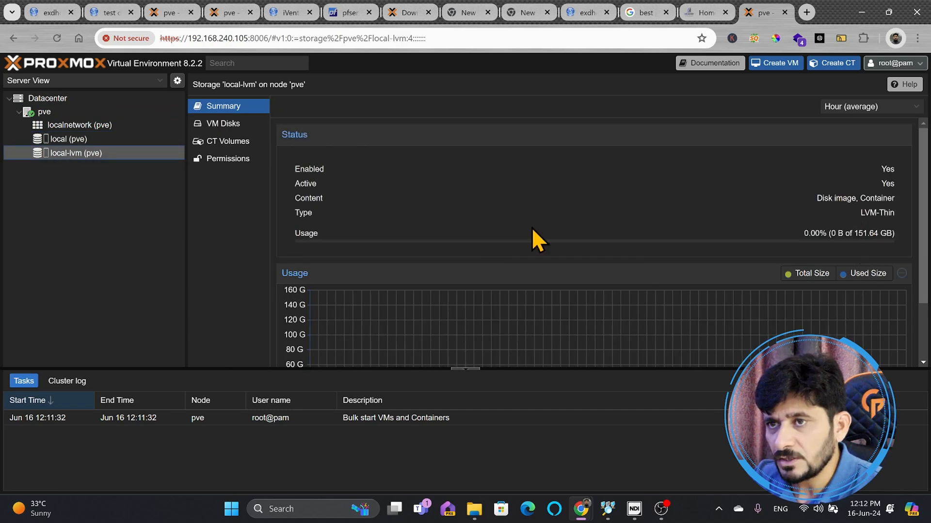
mouse_move(123, 166)
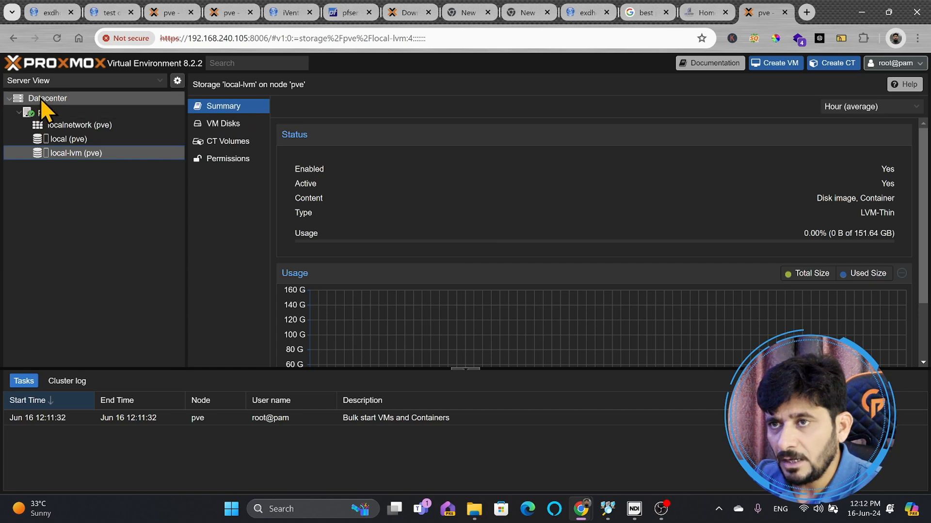
left_click(43, 111)
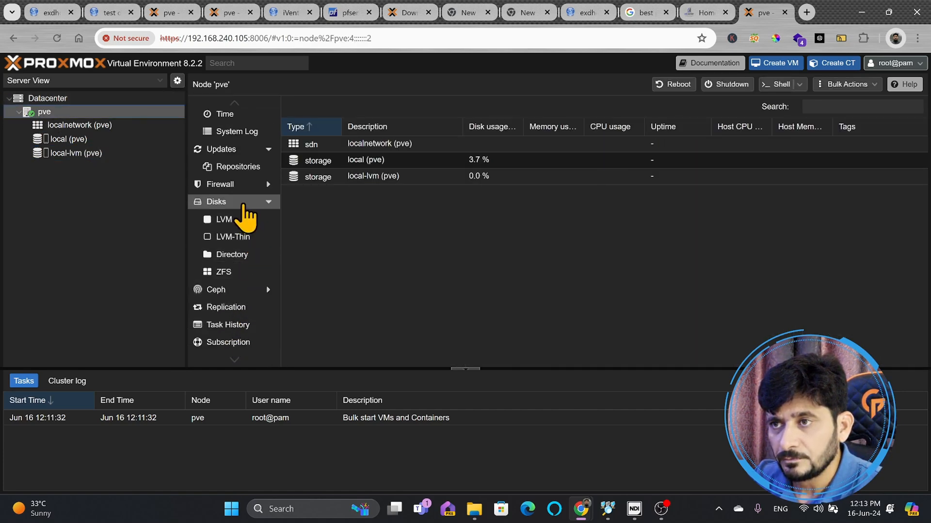
Review the node's disks: the 256 GB NVMe and the 1 TB ST1000LM035 with its five partitions.
left_click(216, 202)
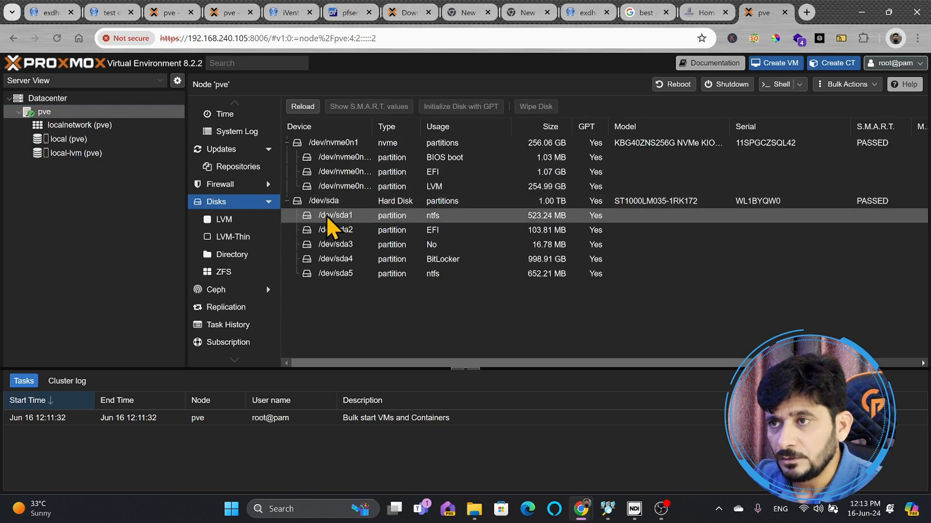
mouse_move(504, 226)
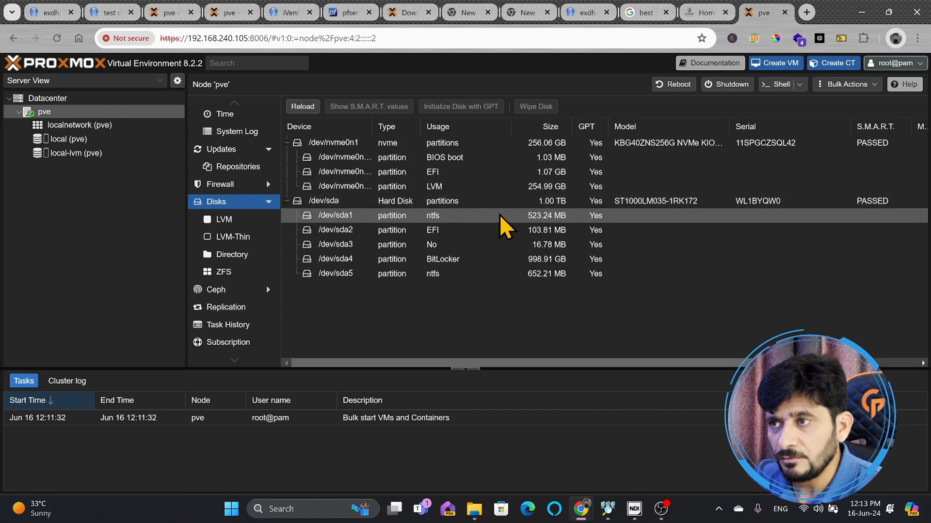
left_click(324, 200)
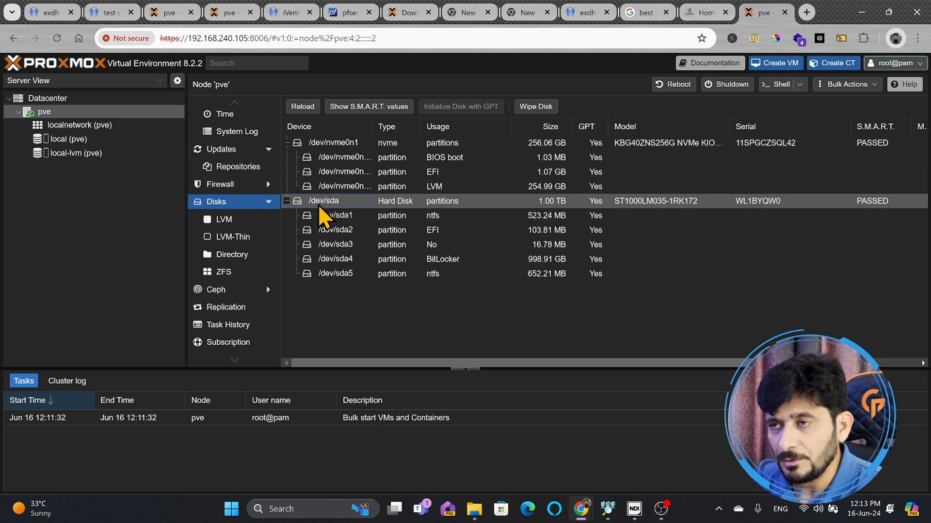
left_click(286, 200)
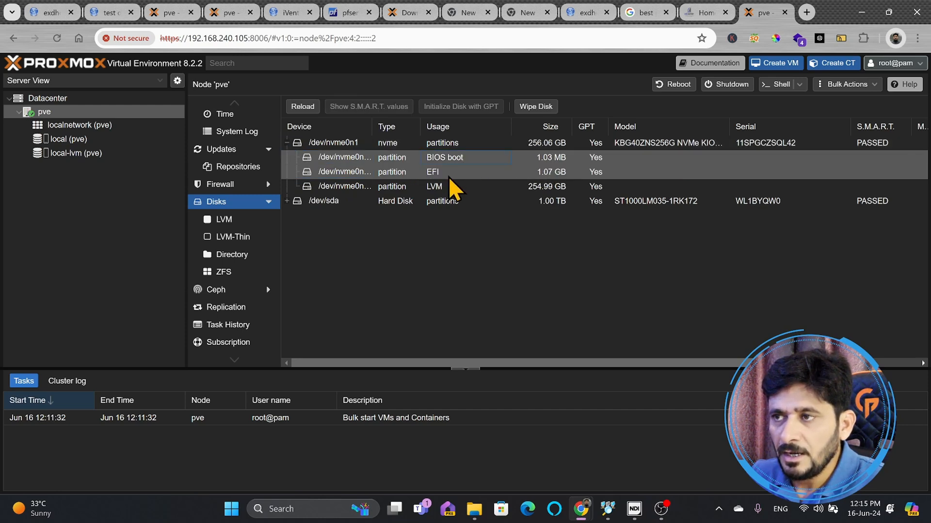
mouse_move(430, 189)
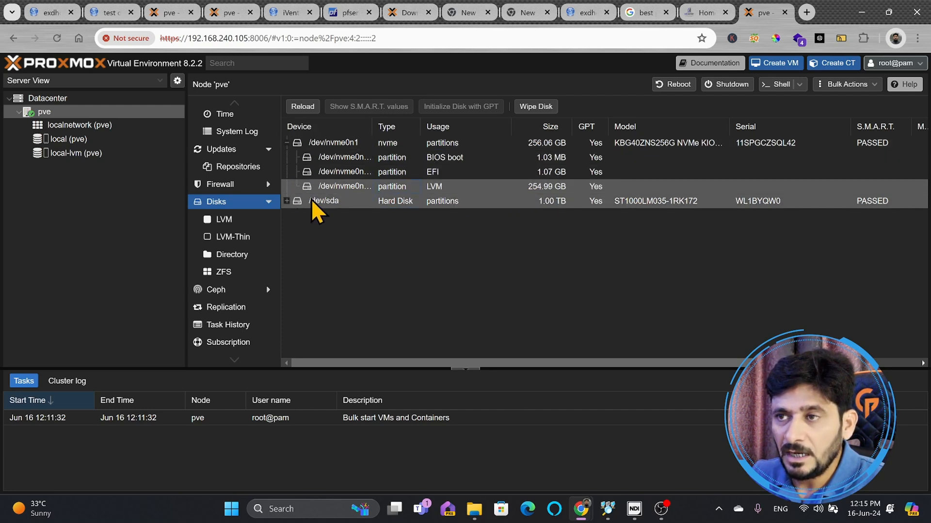
left_click(325, 201)
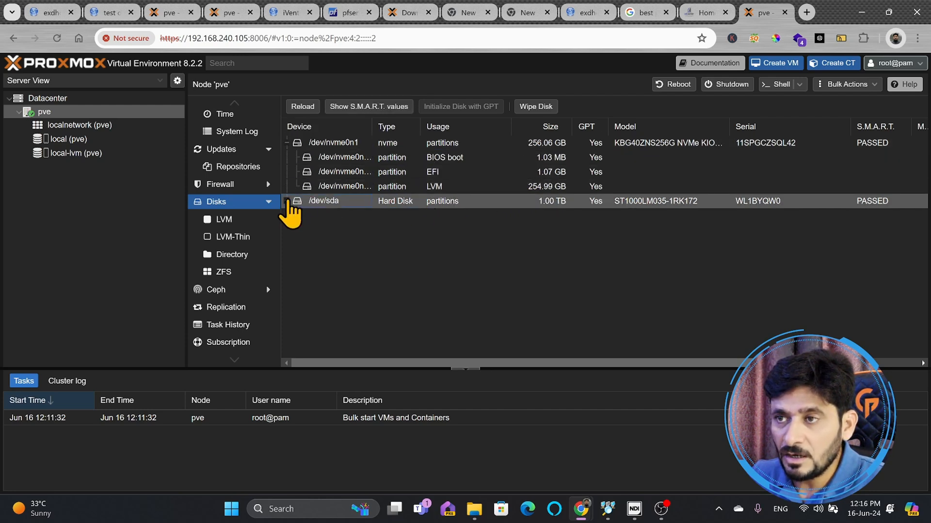
left_click(287, 200)
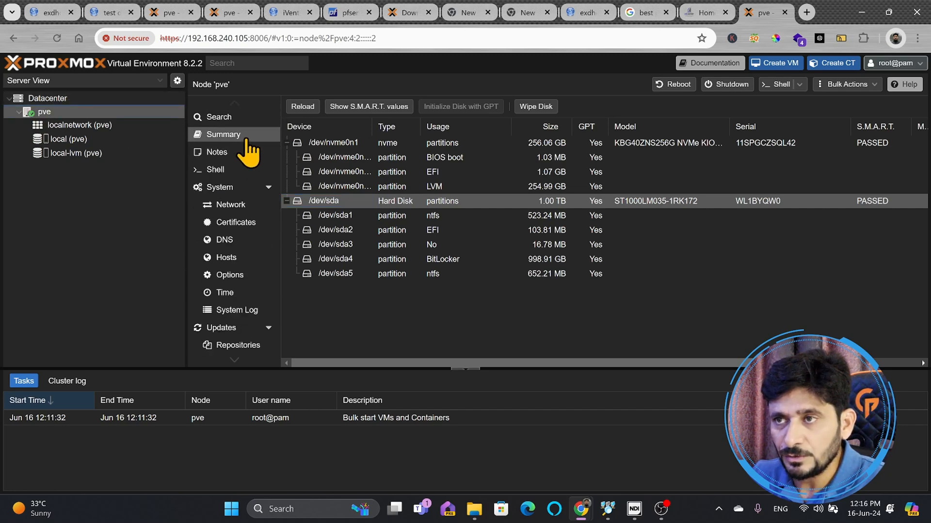
View node pve's summary (8 CPUs, 15.49 GiB RAM), then switch to the other Proxmox server's tab.
left_click(223, 134)
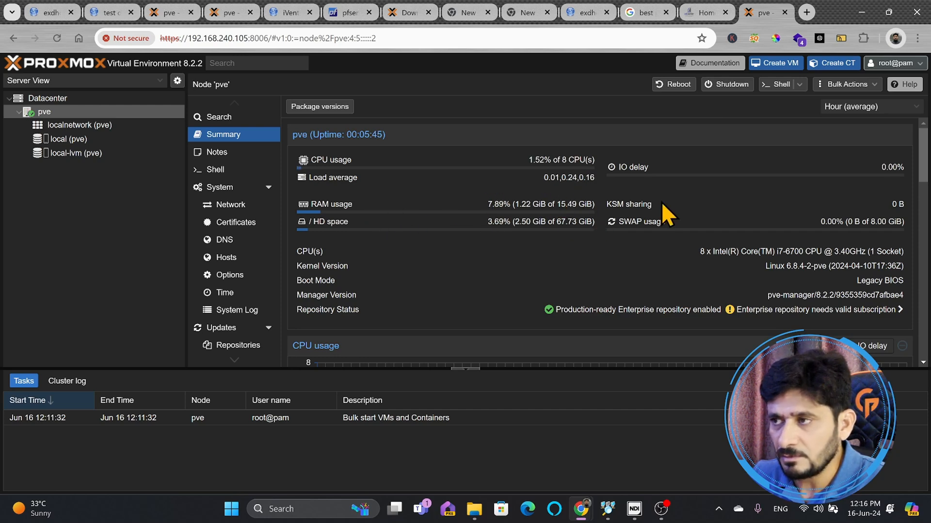
left_click(215, 38)
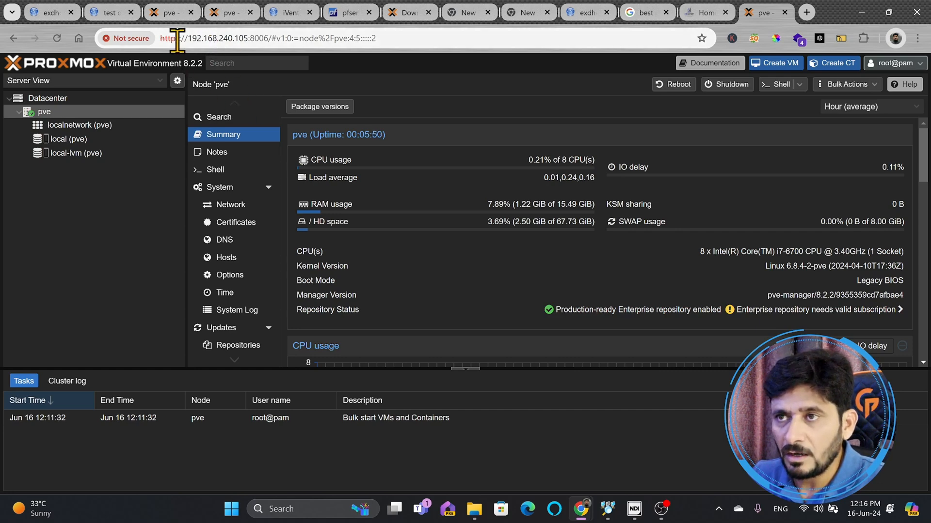
left_click(170, 12)
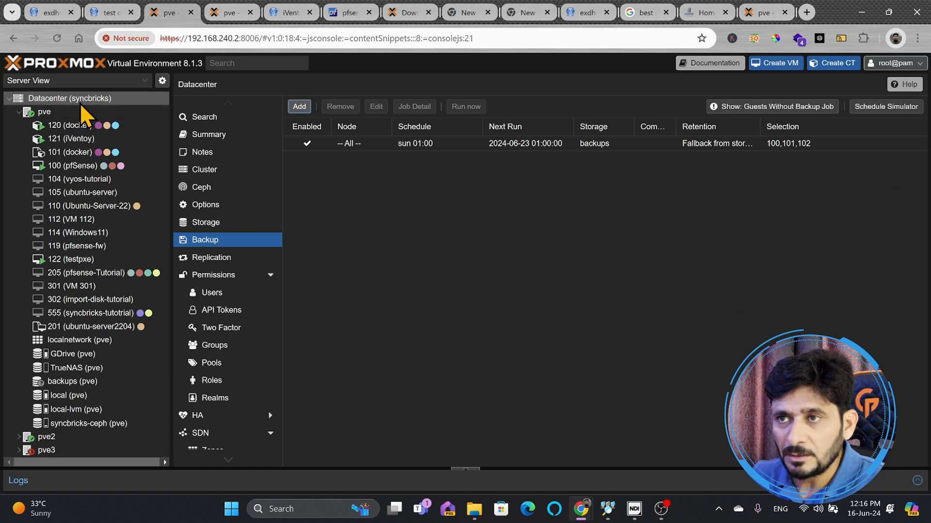
Browse the other cluster's node pve3, VM 222 and pfSense console, then return to the new server's tab.
left_click(9, 112)
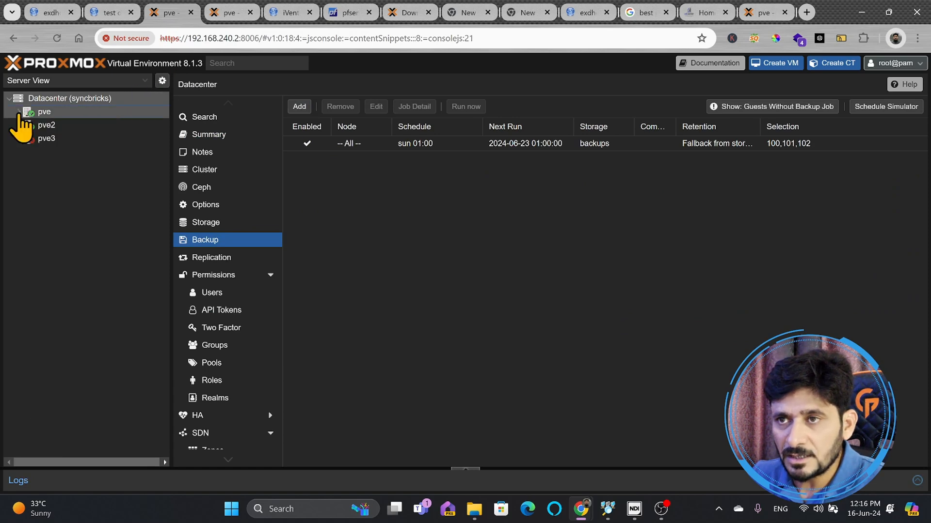
left_click(43, 111)
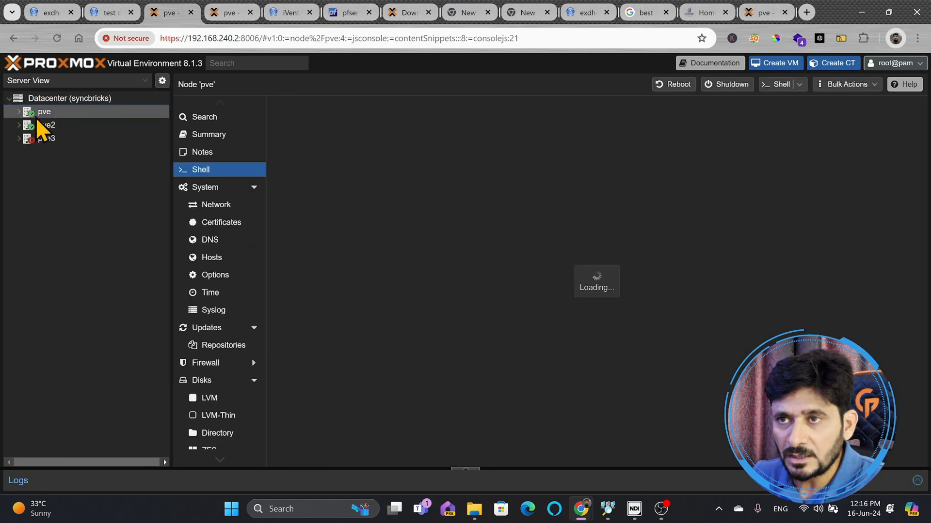
left_click(20, 139)
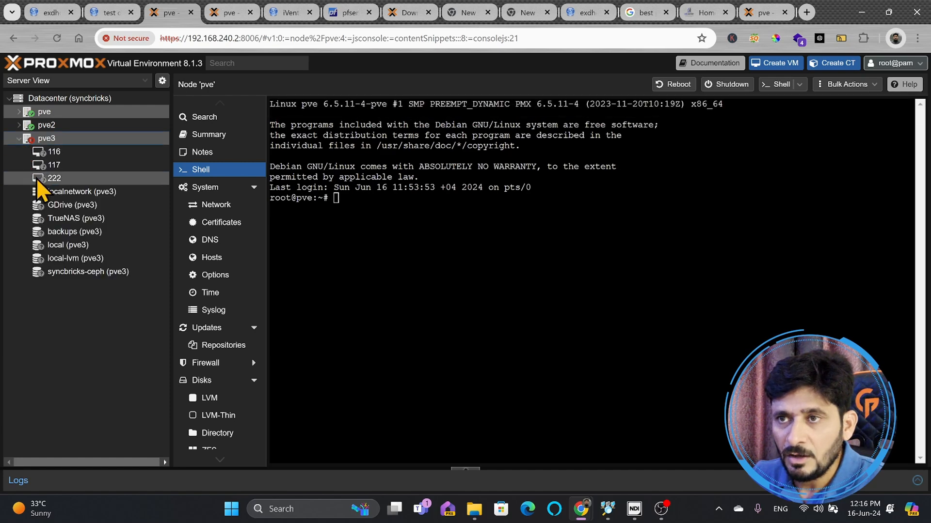
left_click(55, 178)
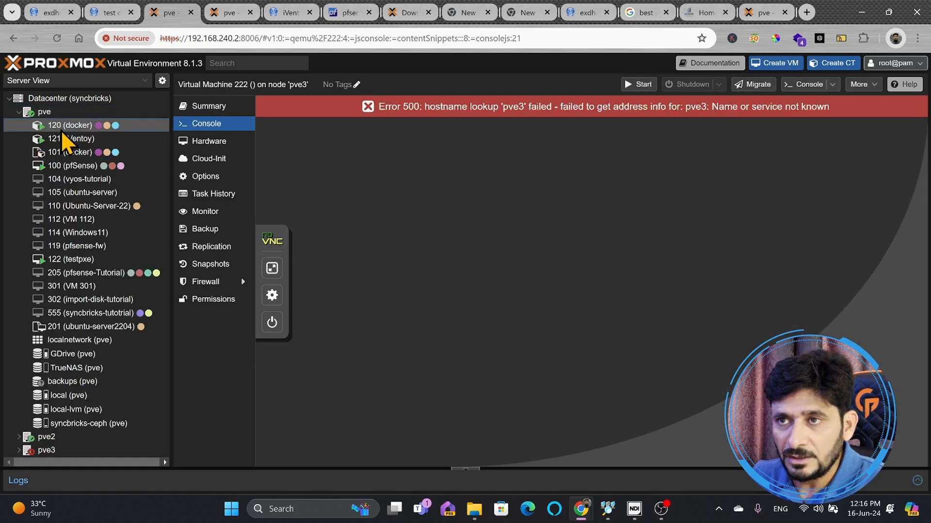
left_click(74, 166)
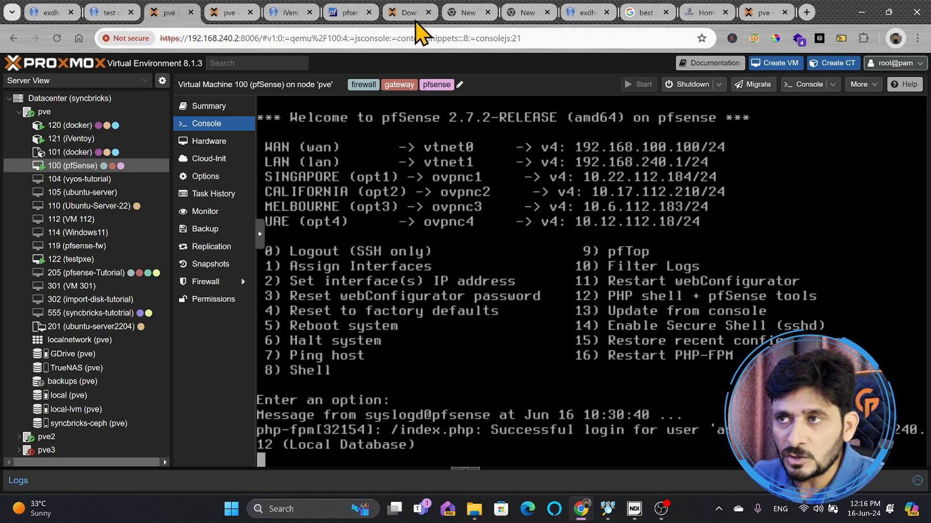
left_click(405, 12)
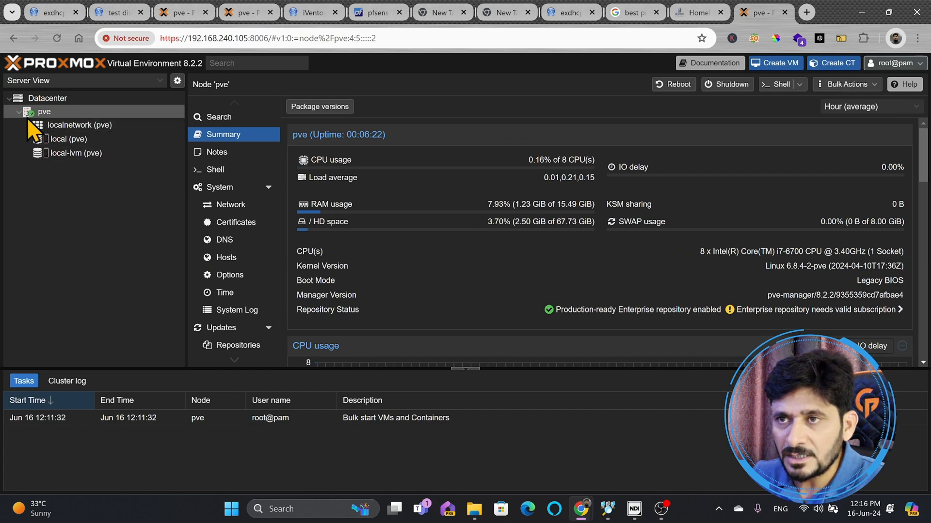
left_click(67, 139)
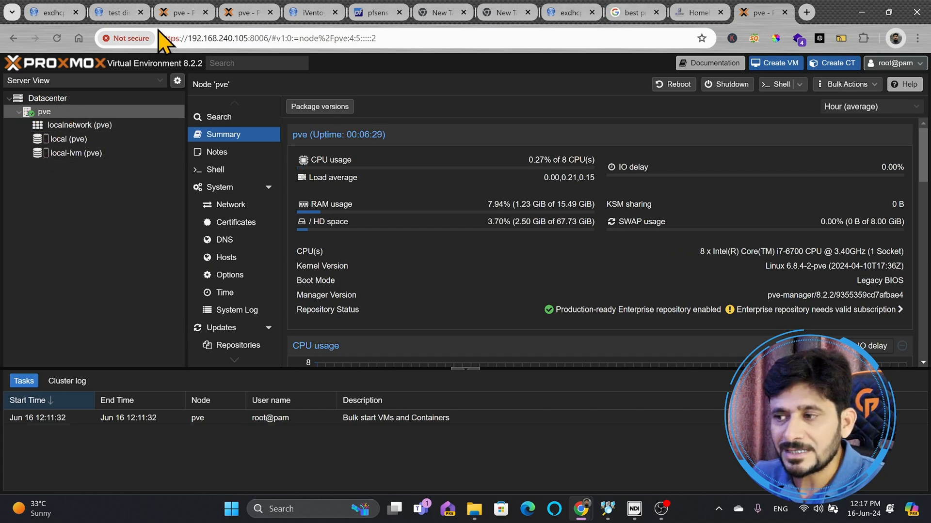
mouse_move(98, 127)
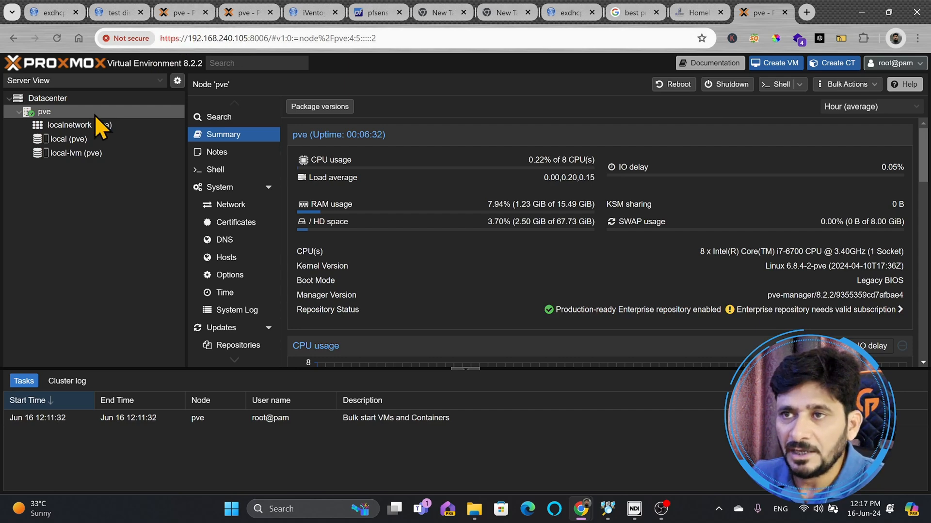
mouse_move(95, 122)
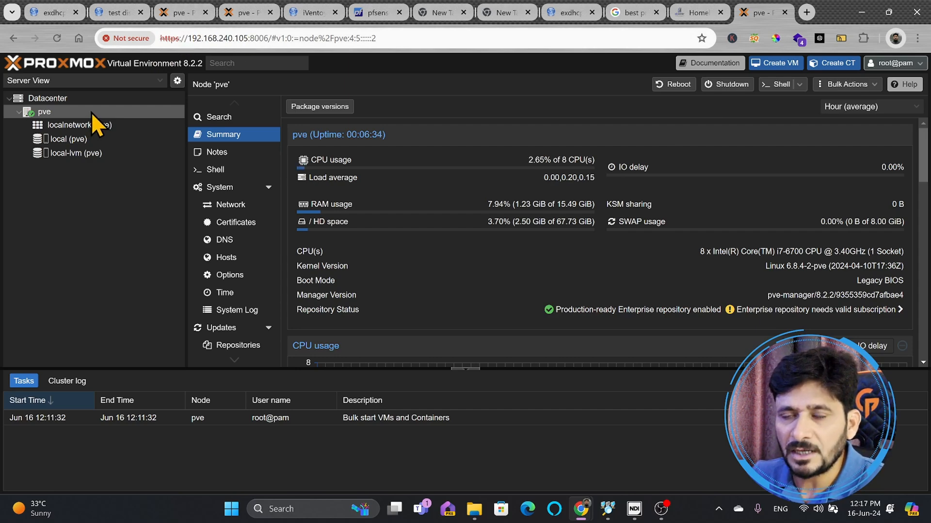